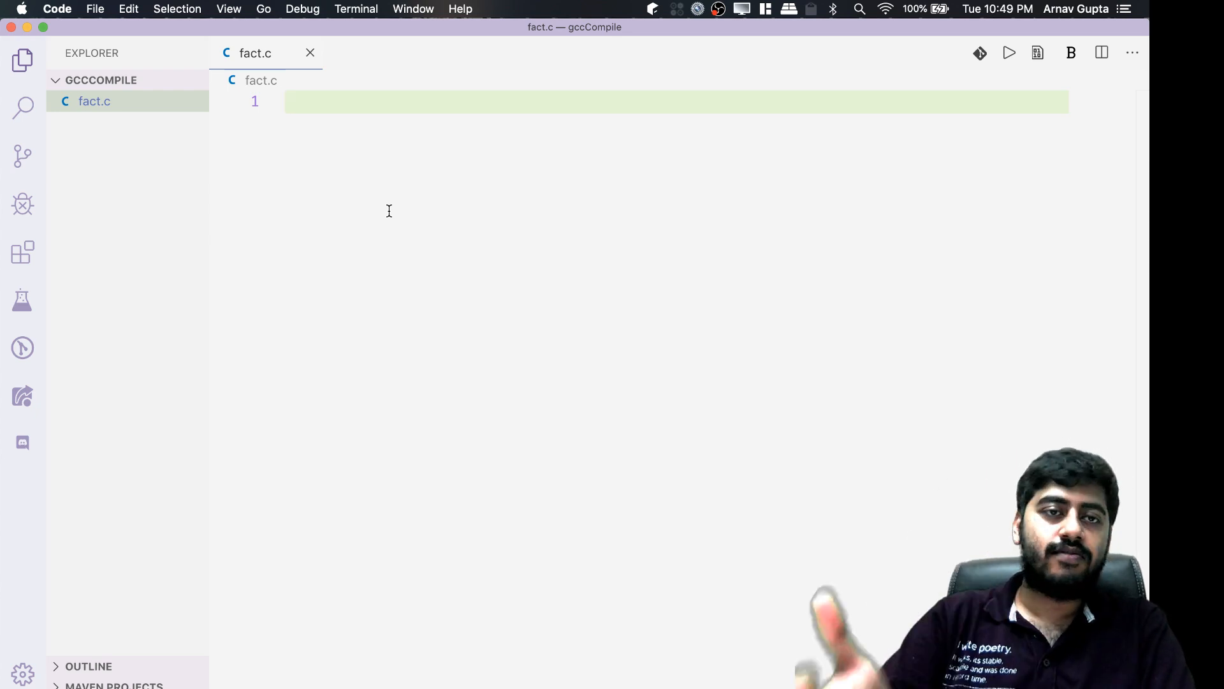
Write int fact(int n) returning n when n == 1, else n * fact(n-1).
type("int fact")
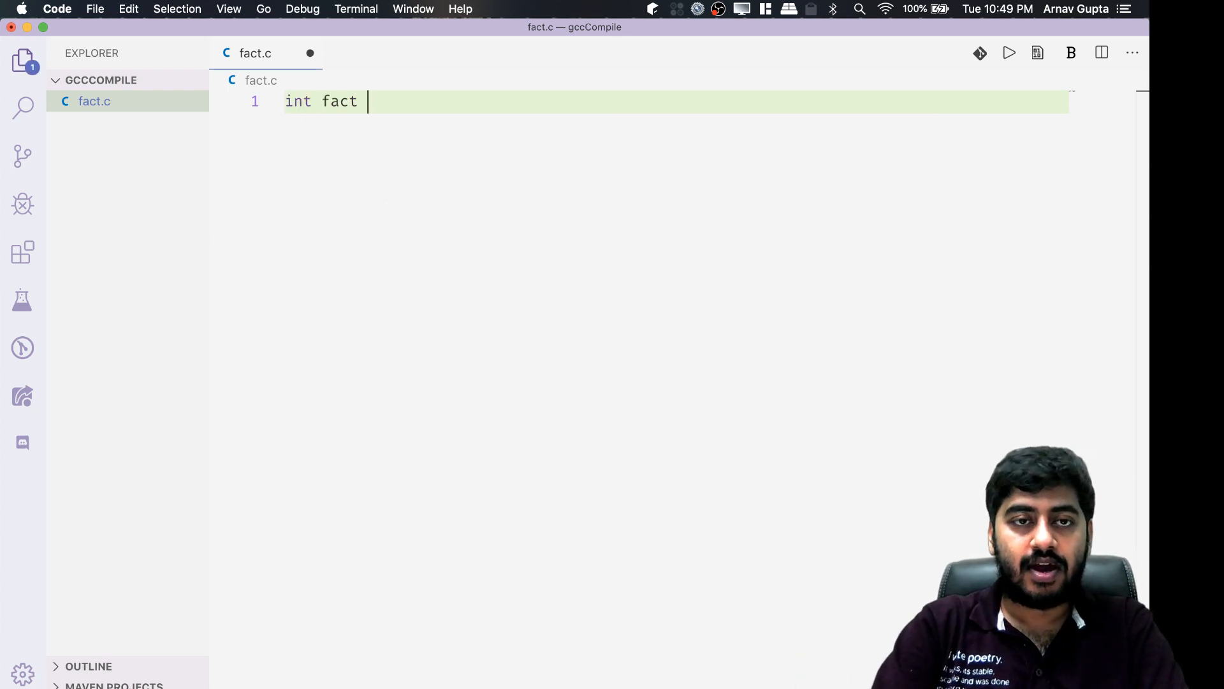
type("(int n ) {}")
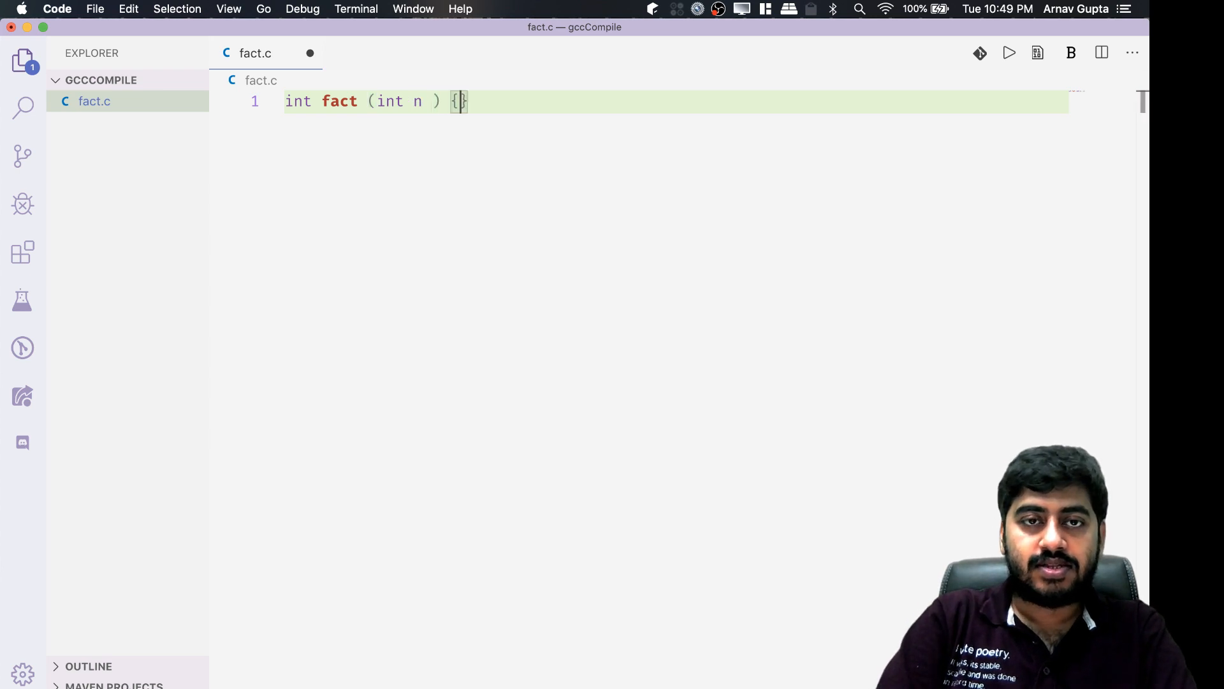
key("Return")
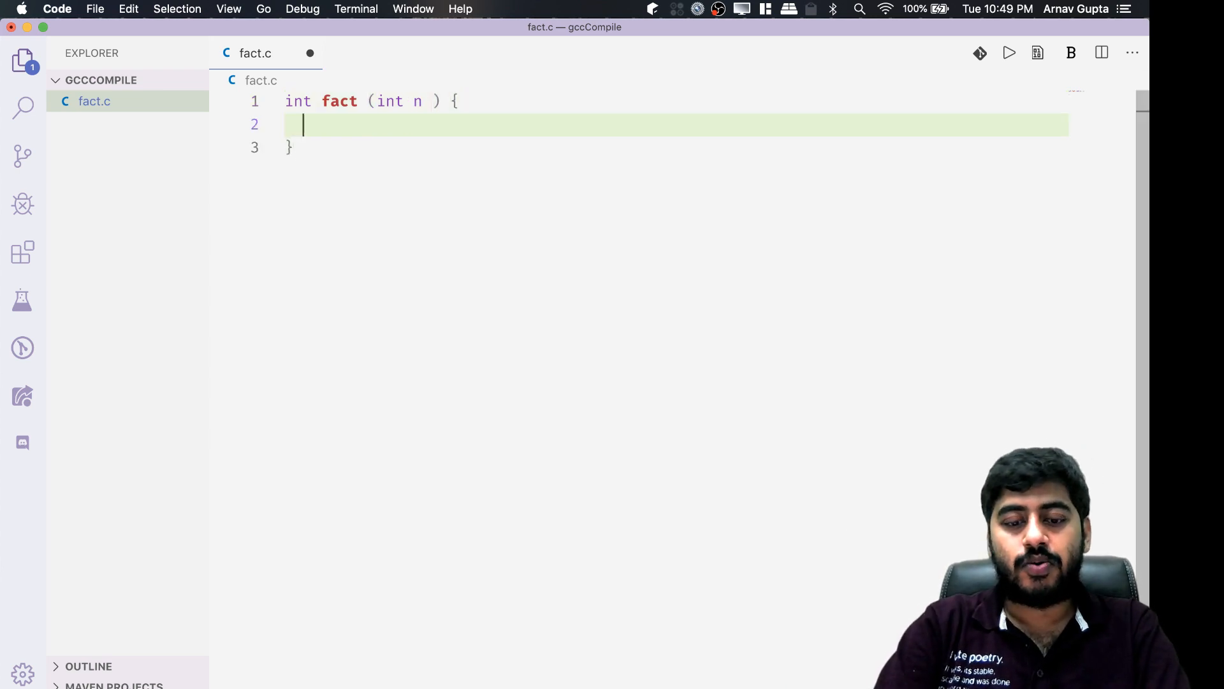
type("if (n =")
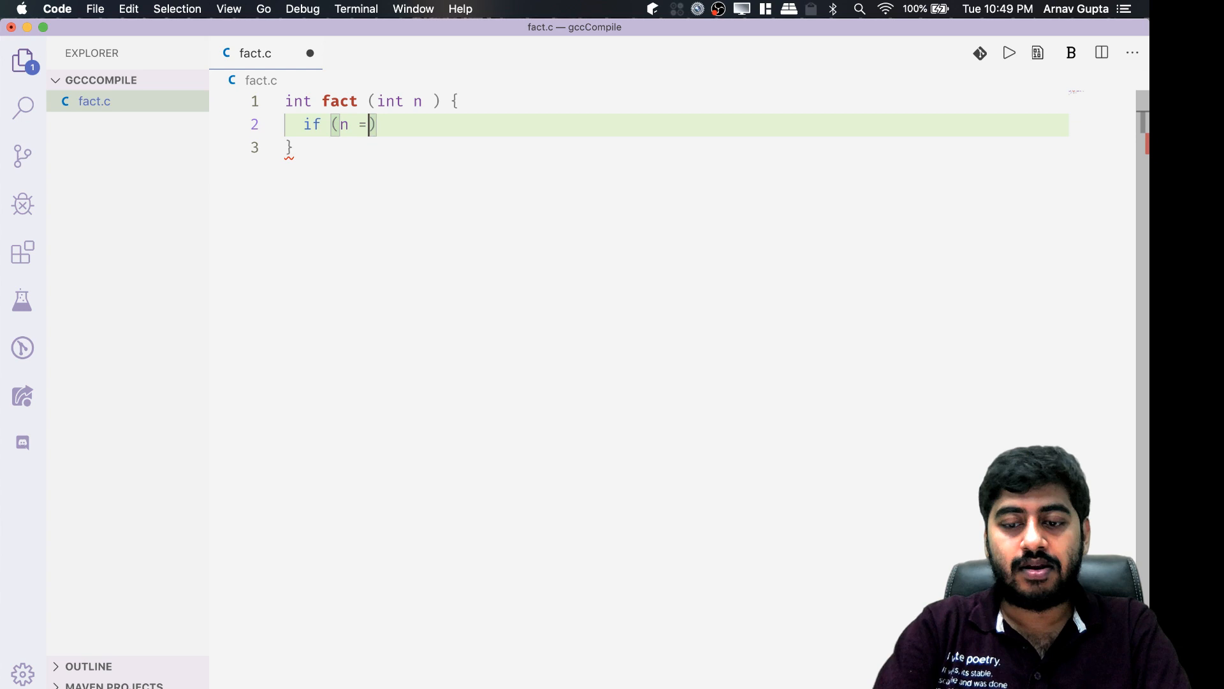
type("= 1) return n;")
type("else")
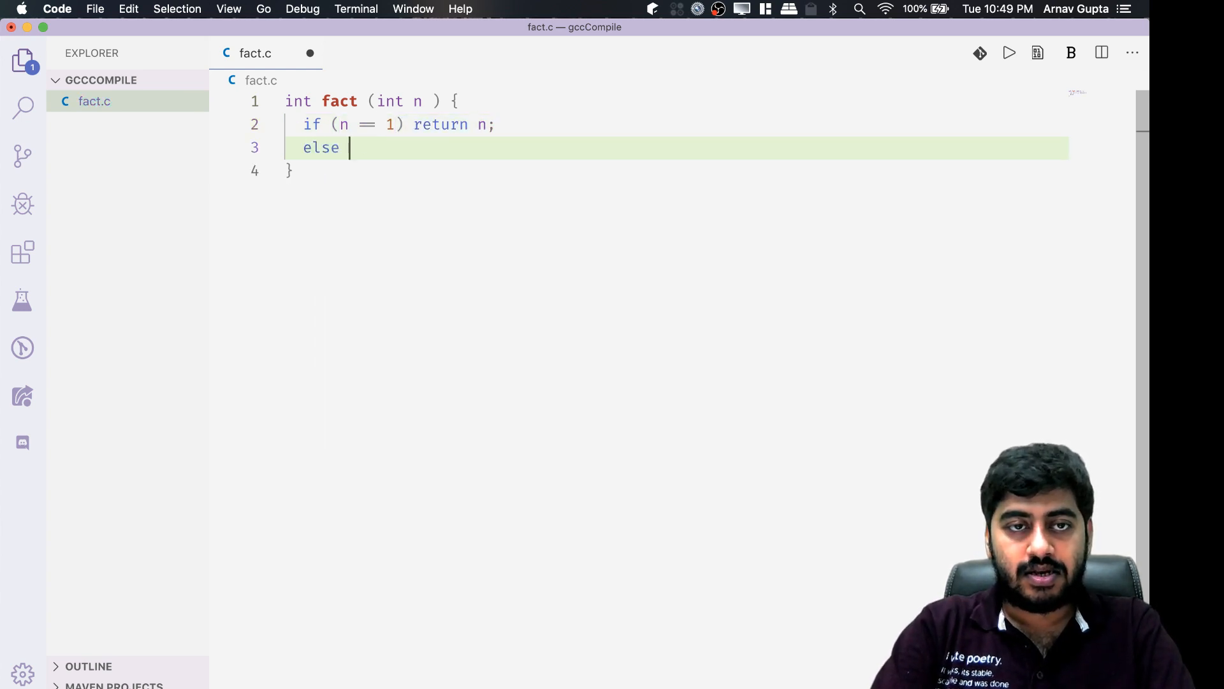
type("return n *")
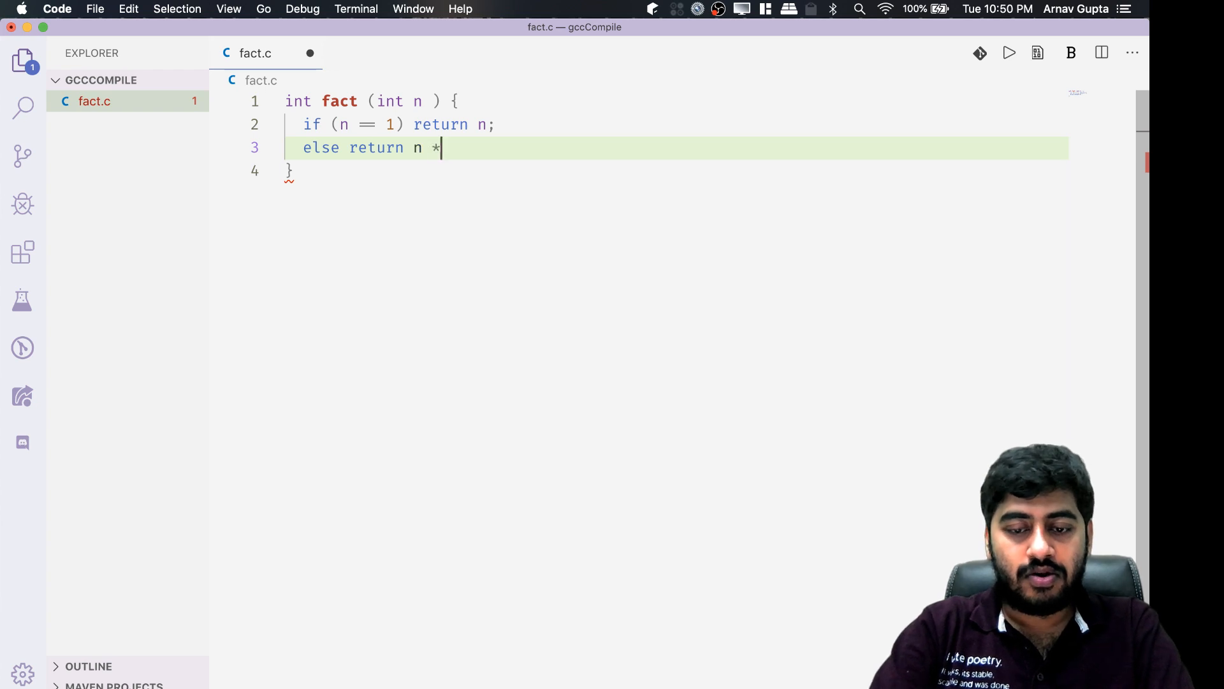
type("fact (n-1)")
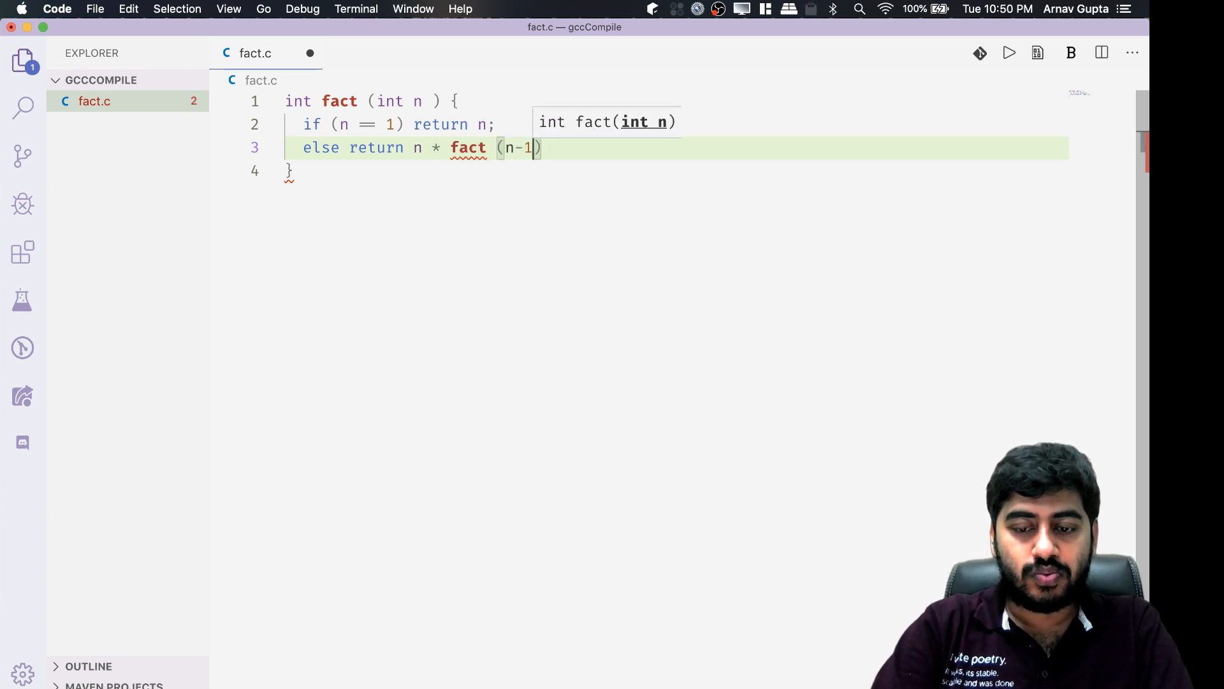
type(";")
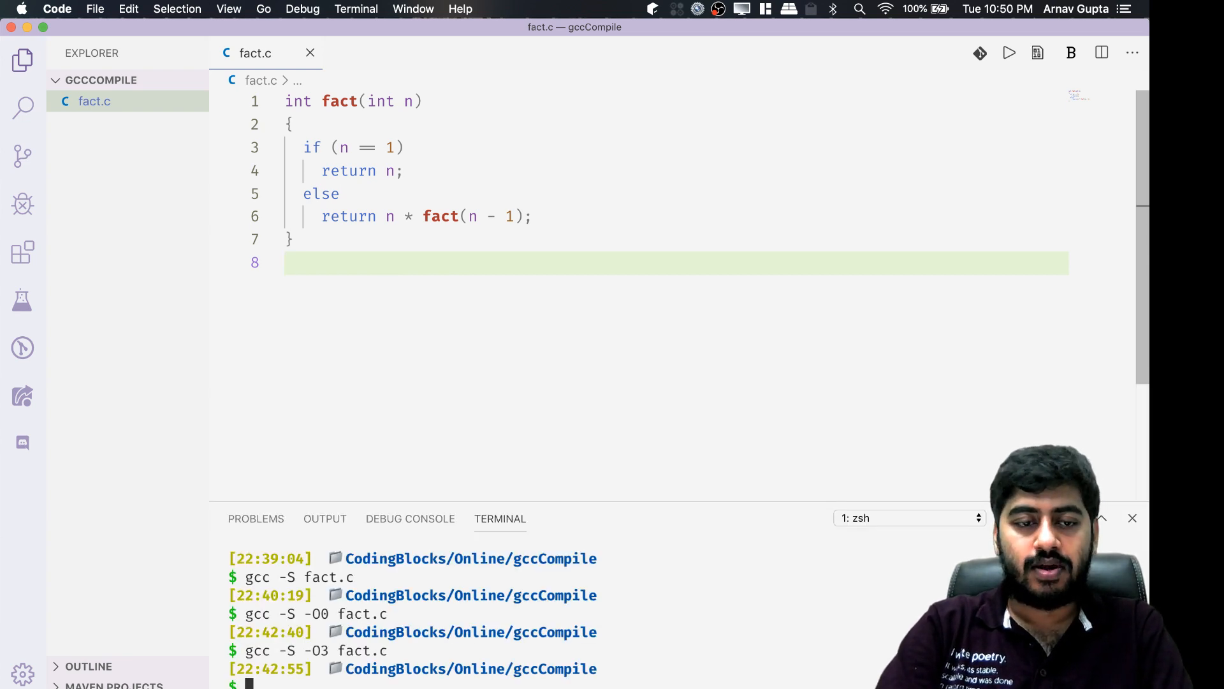
Compile fact.c with gcc -S and open the generated fact.s.
type("gcc -")
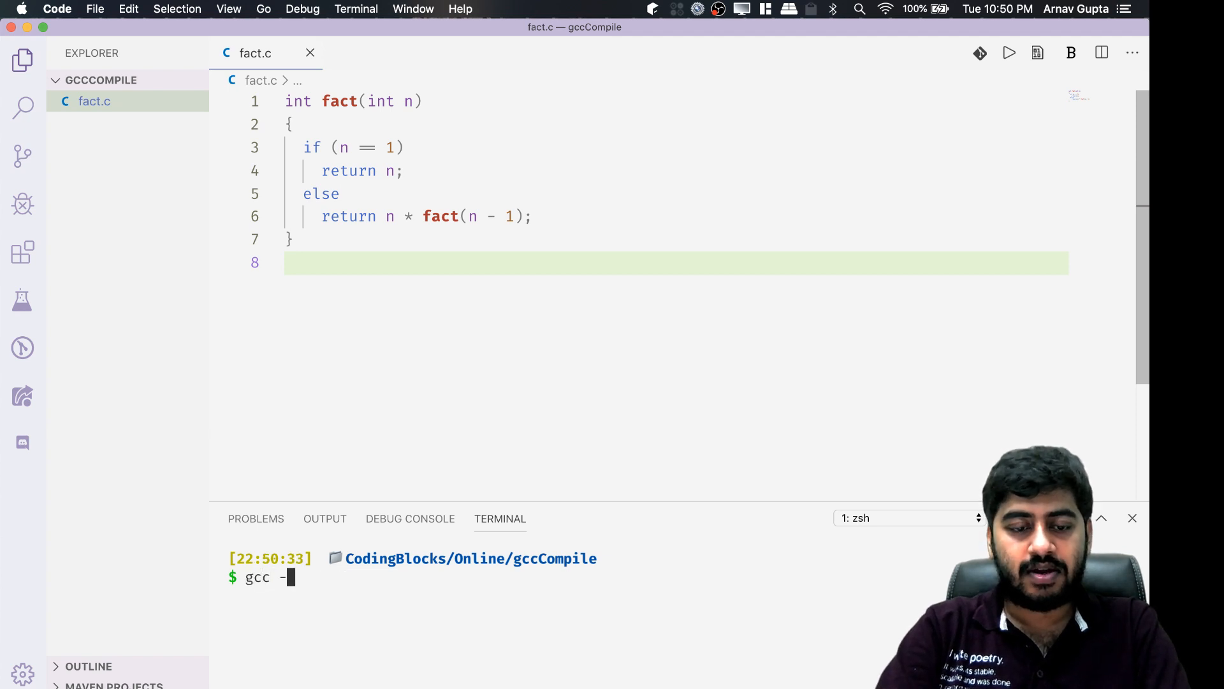
key("Return")
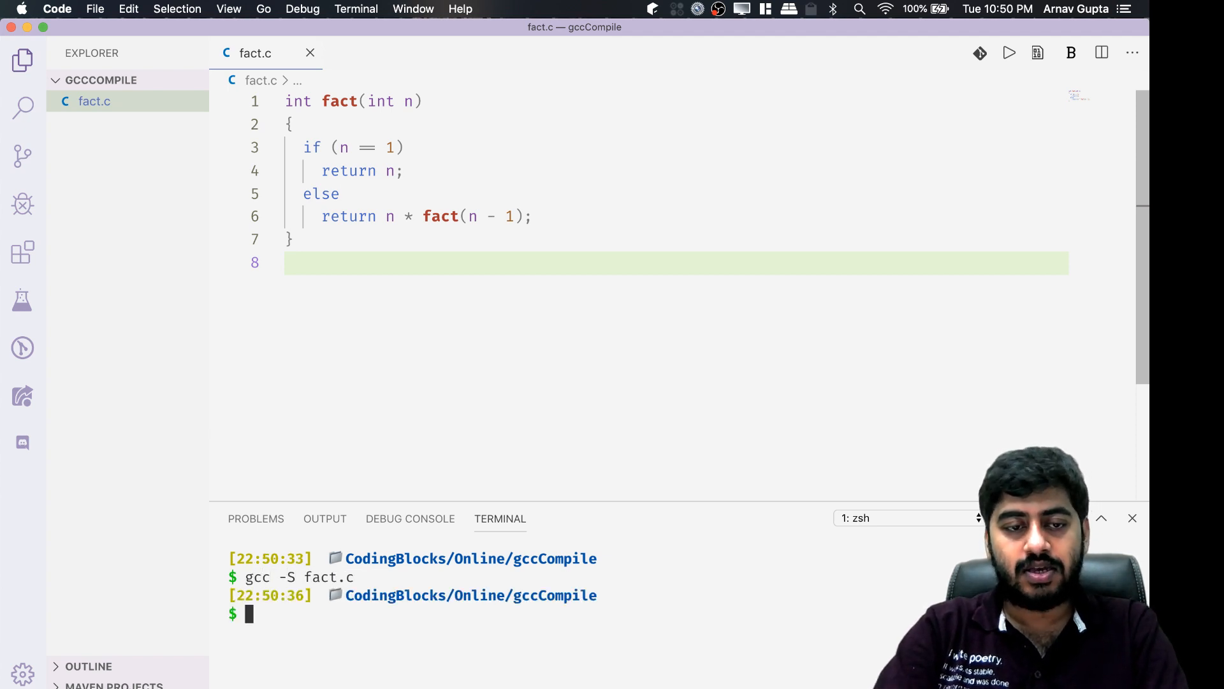
left_click(94, 123)
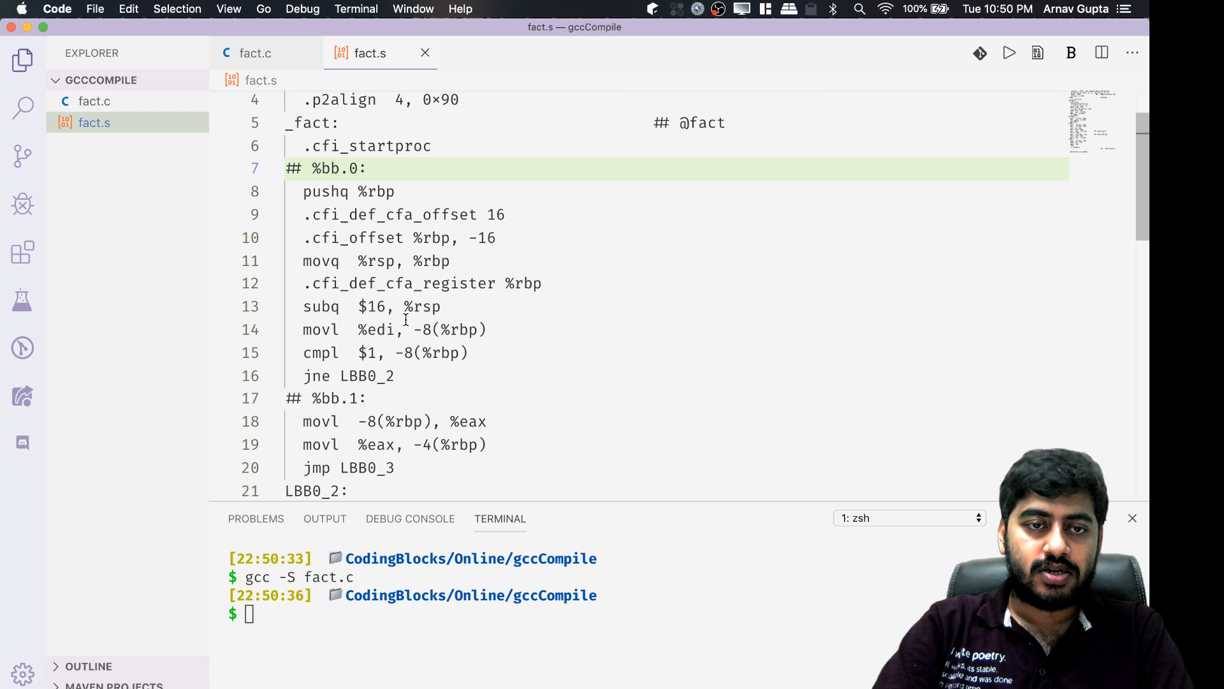
Locate and select the callq _fact line in fact.s, then close fact.s.
scroll("down", 3)
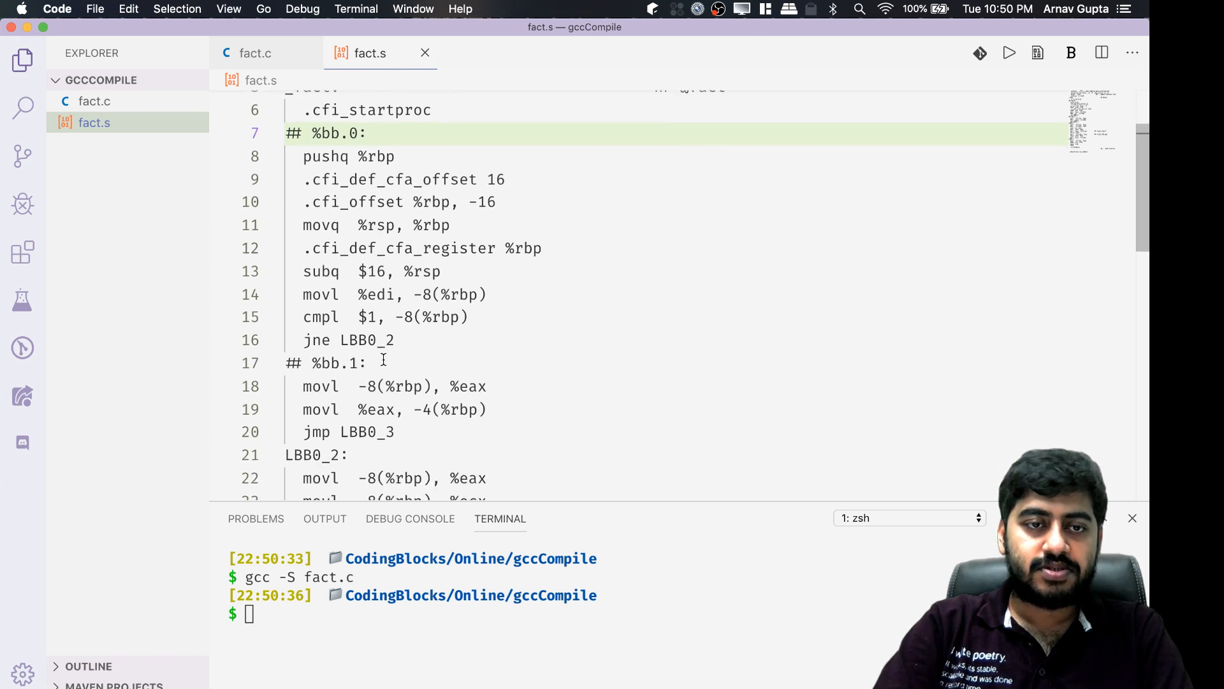
scroll("down", 3)
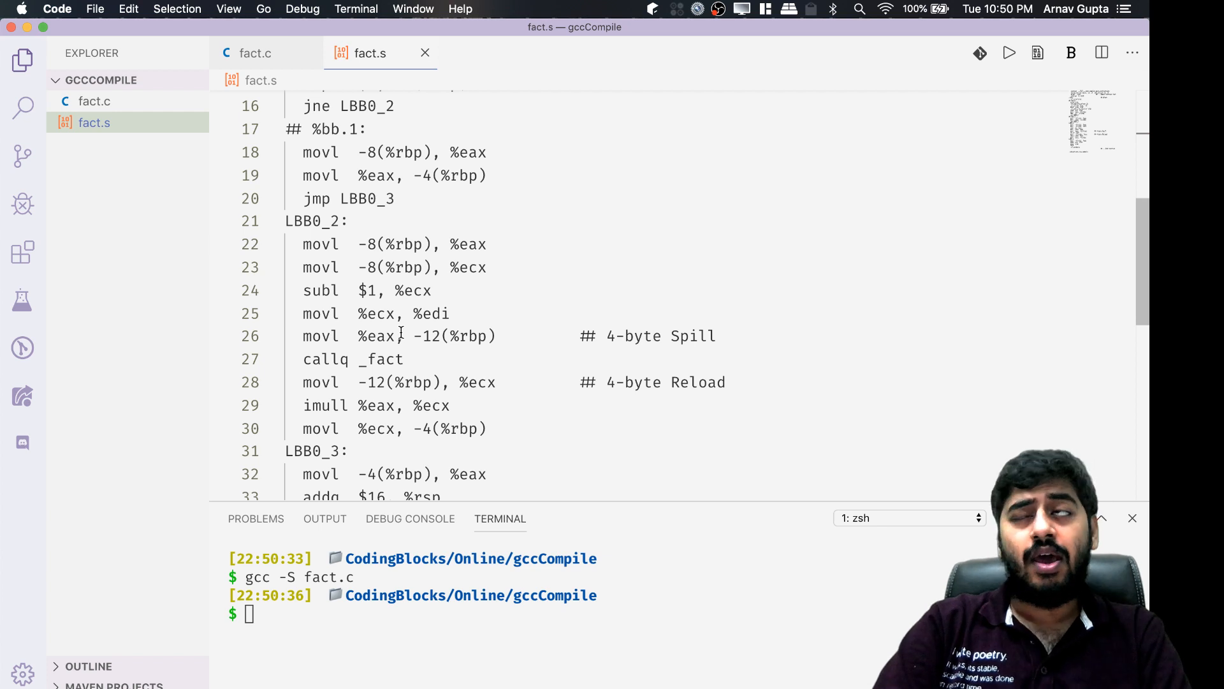
left_click(429, 336)
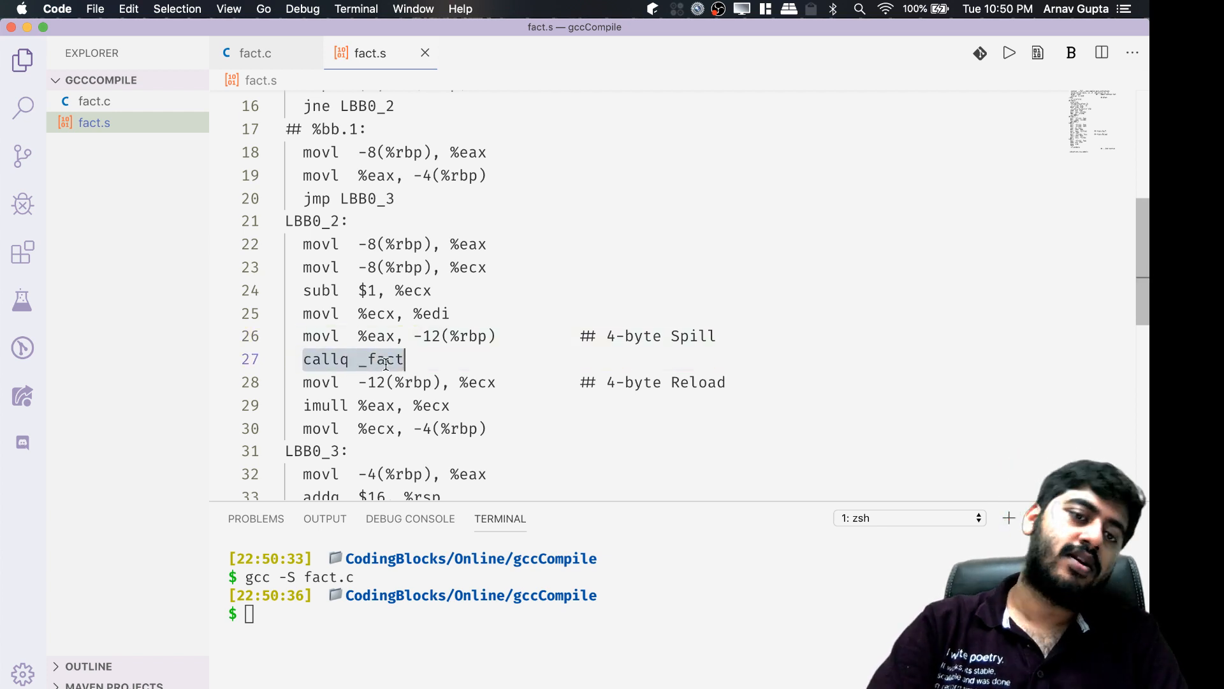
scroll("up", 3)
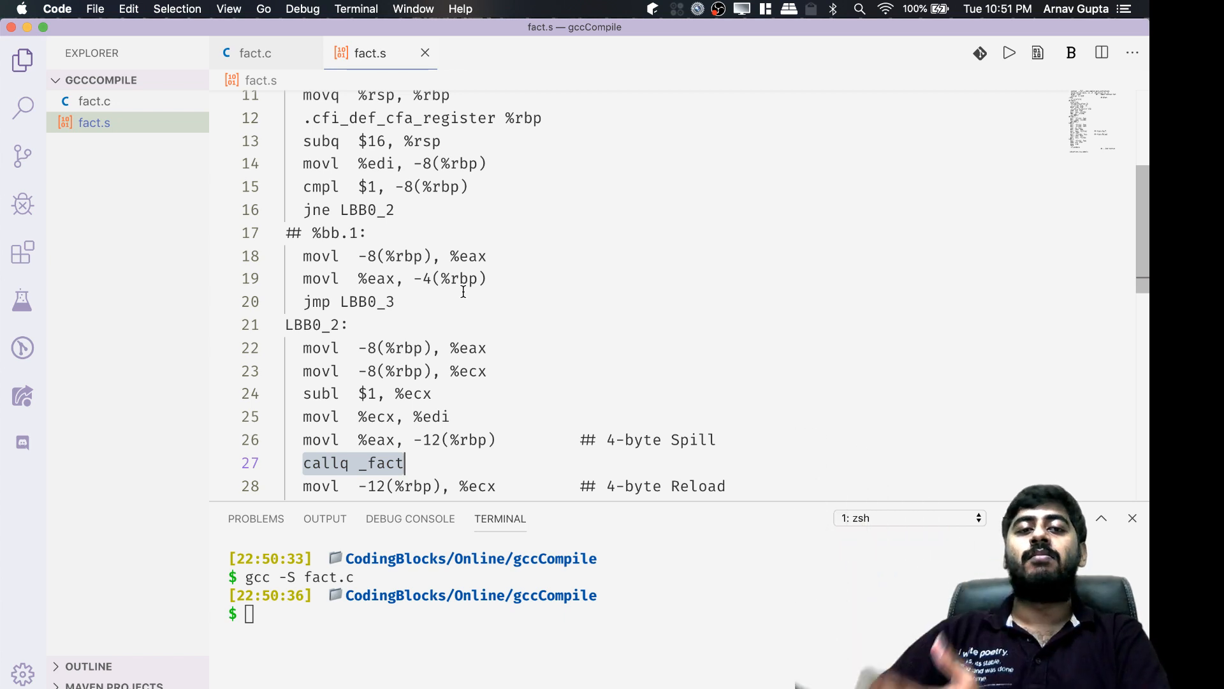
left_click(254, 52)
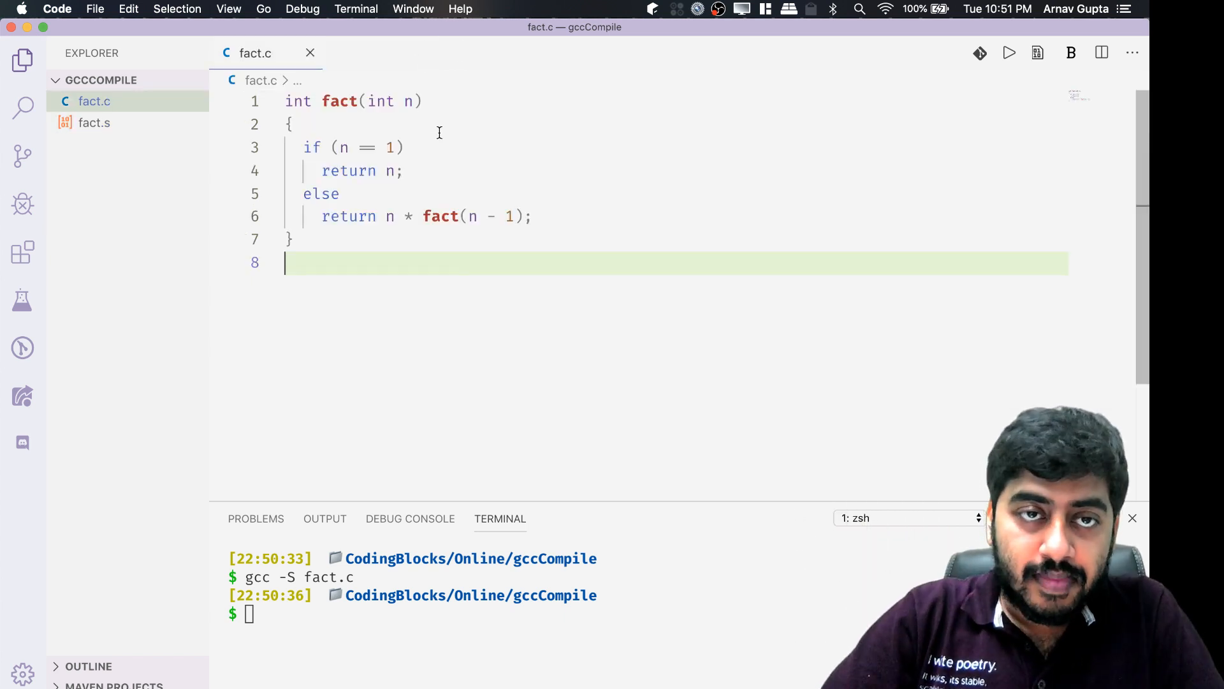
mouse_move(413, 170)
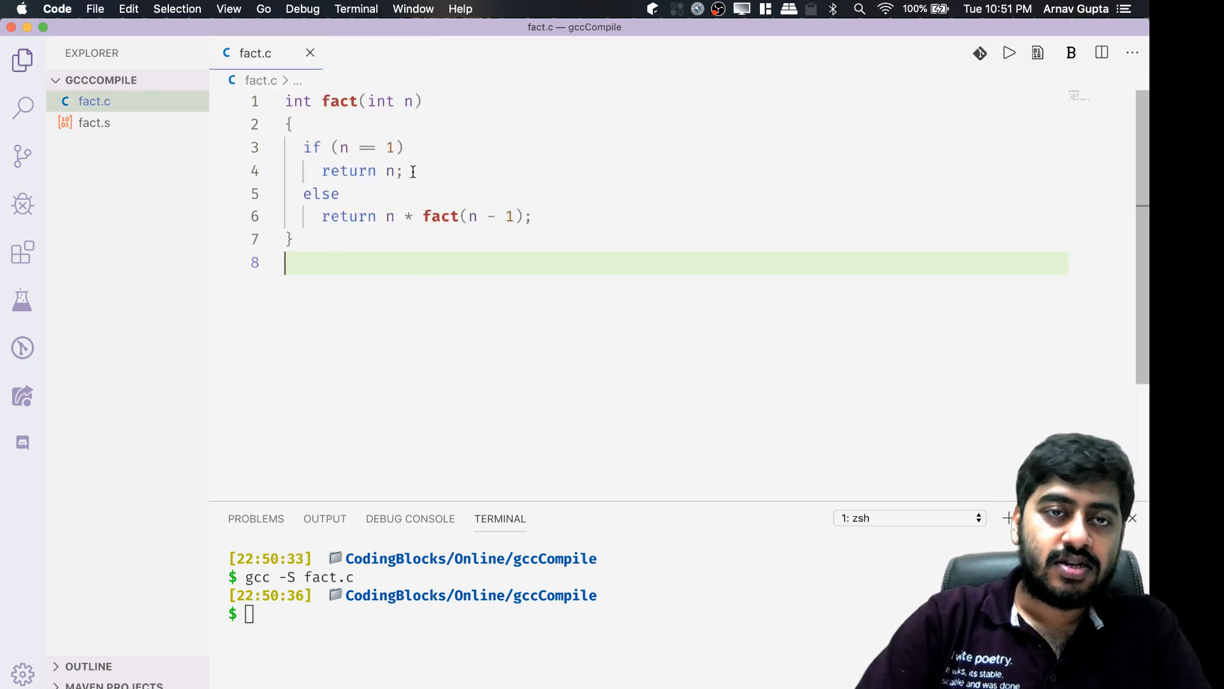
Add ', int a' as fact's second parameter and begin a comment line below.
left_click(413, 101)
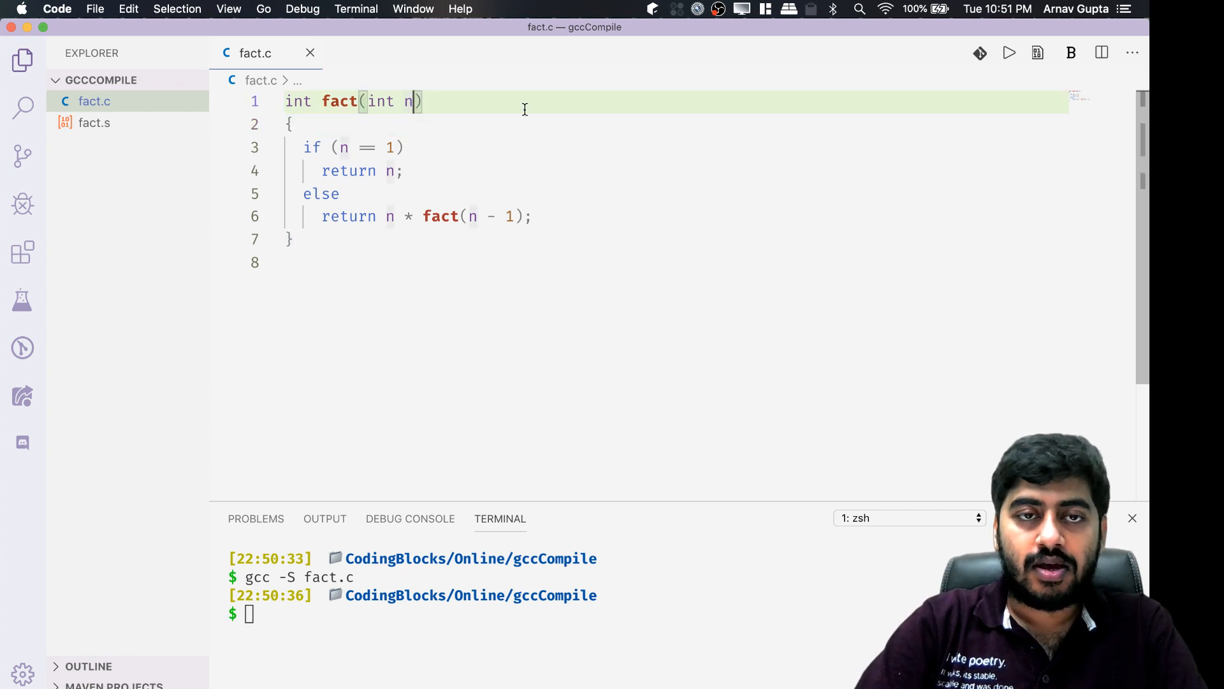
type(",")
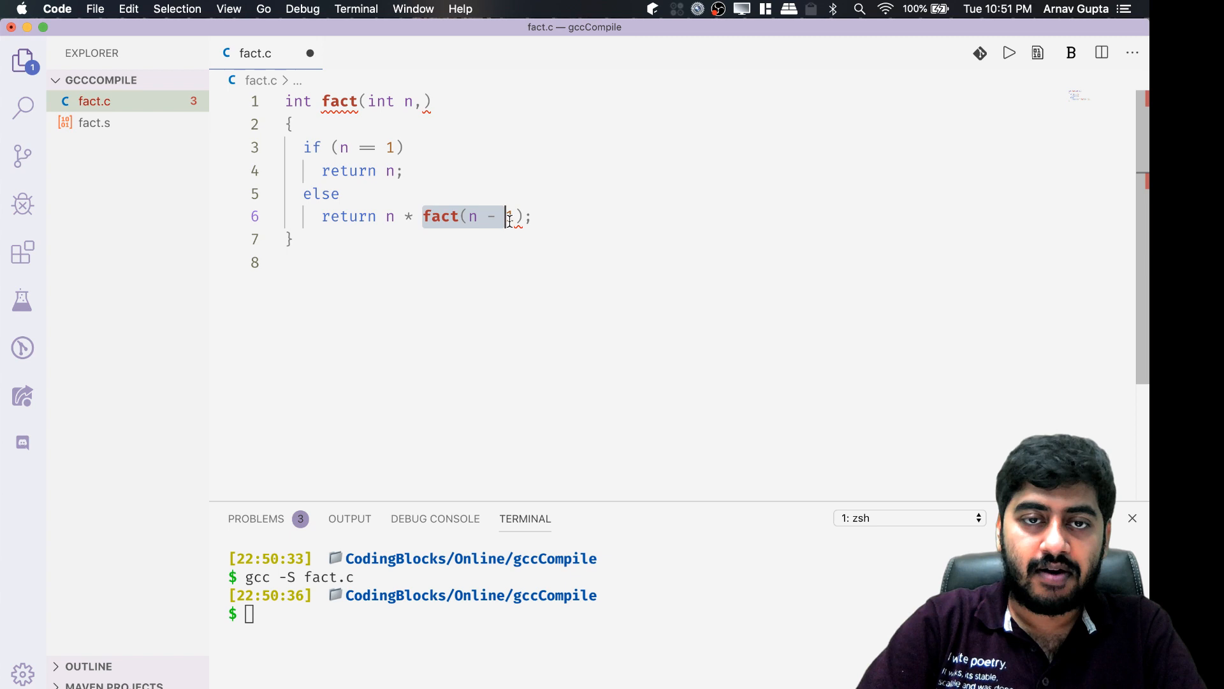
left_click(425, 100)
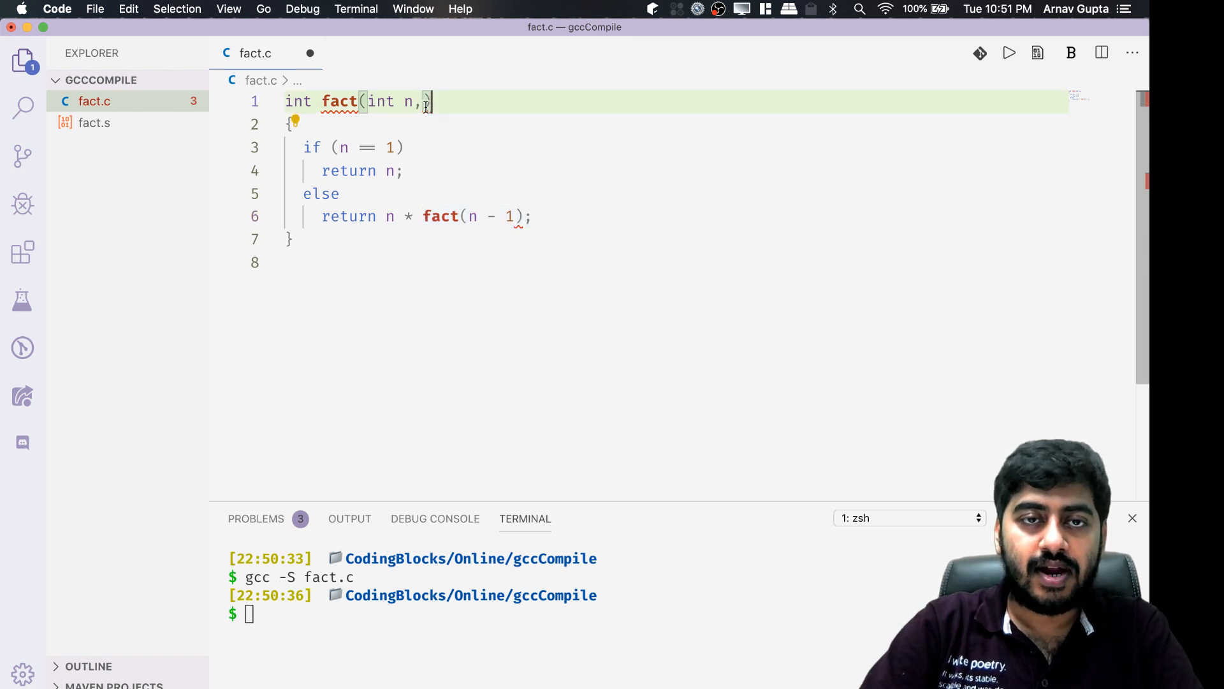
type("int a")
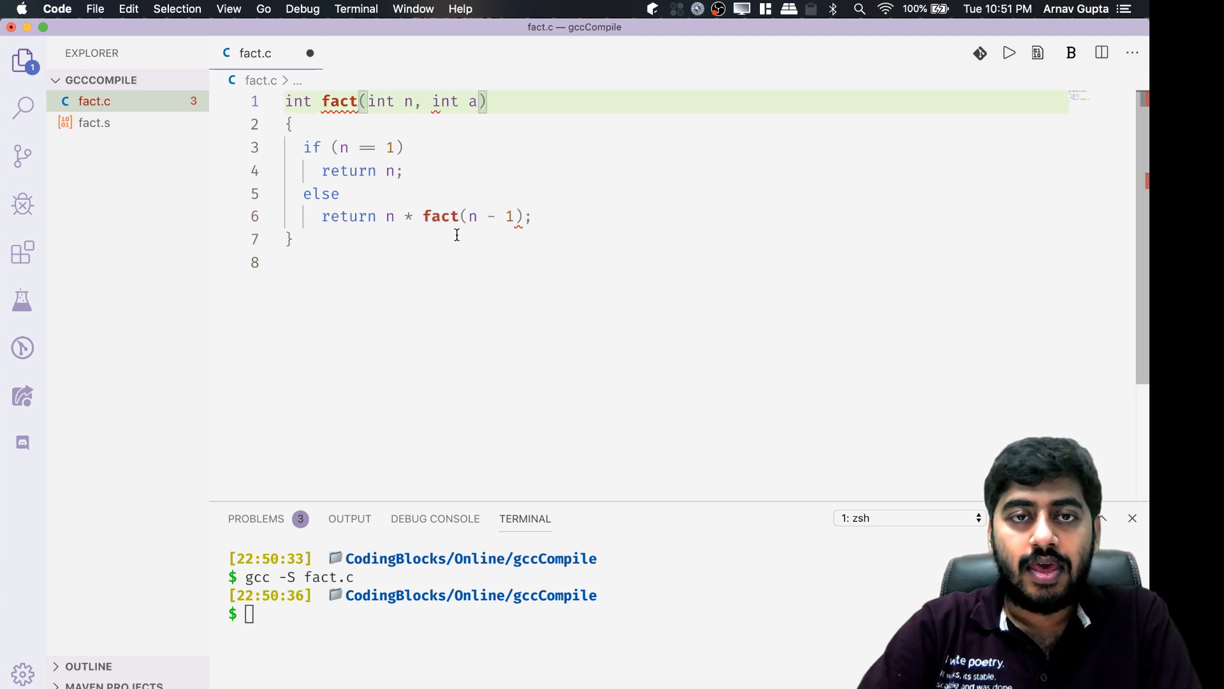
type("// f")
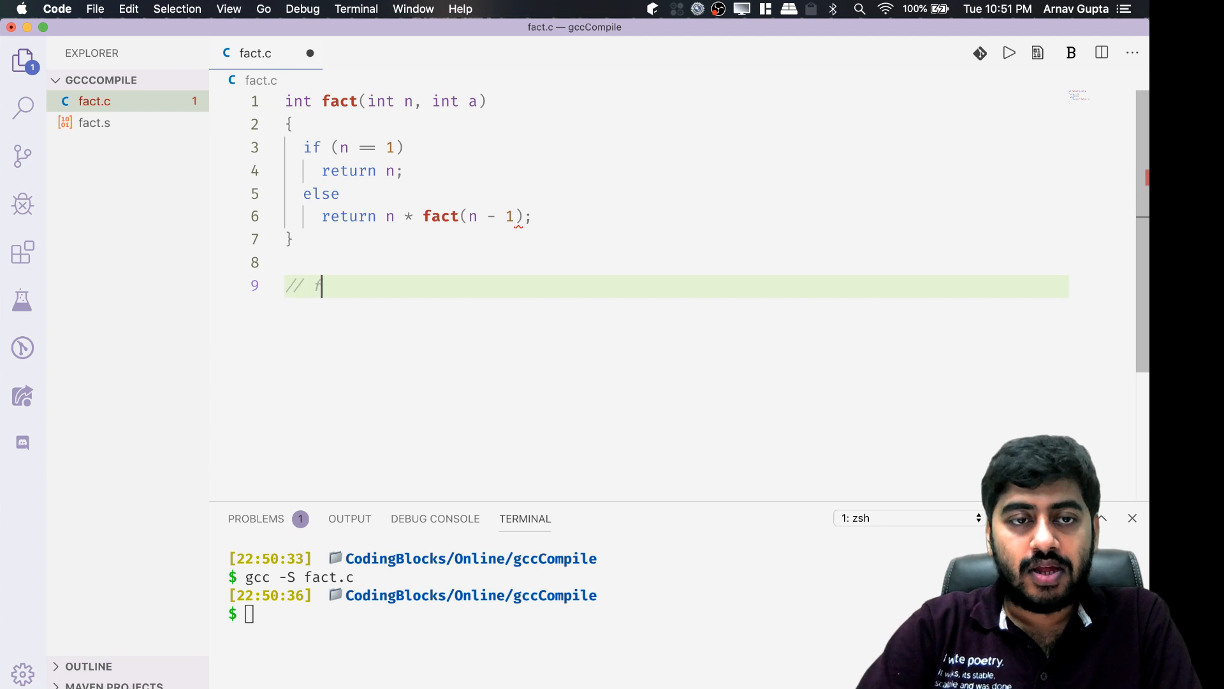
Write comment lines tracing how fact(10) expands into 10 * fact(9).
type("act (10")
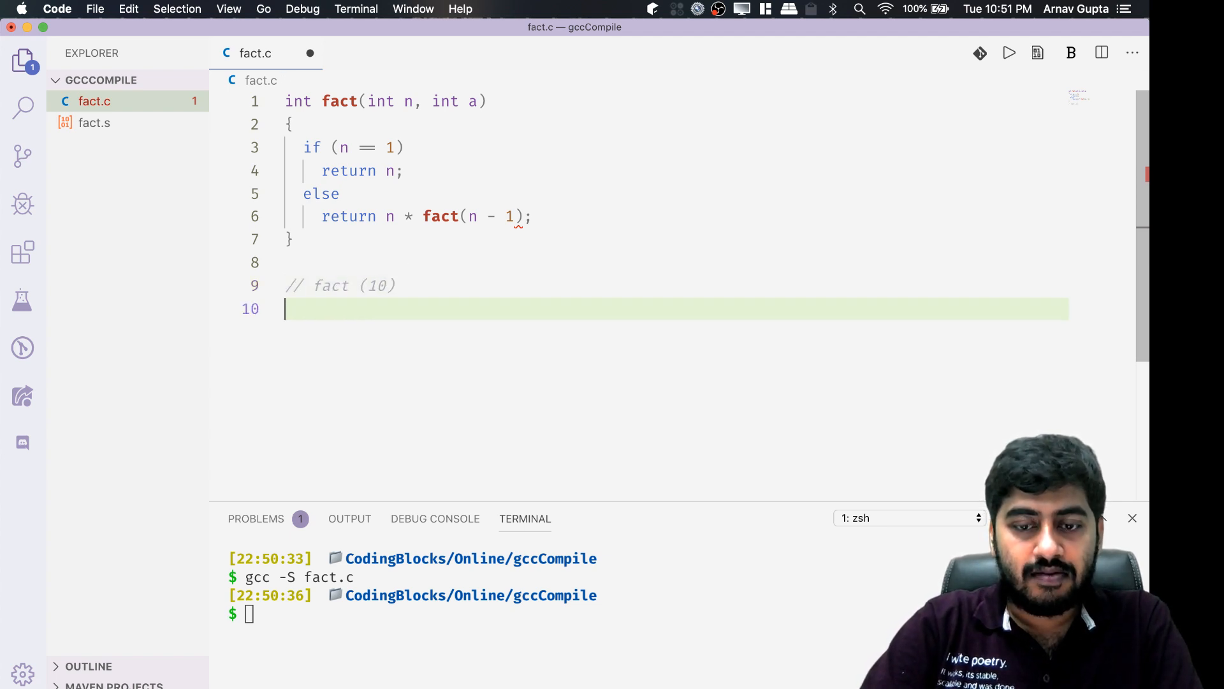
type("// ()")
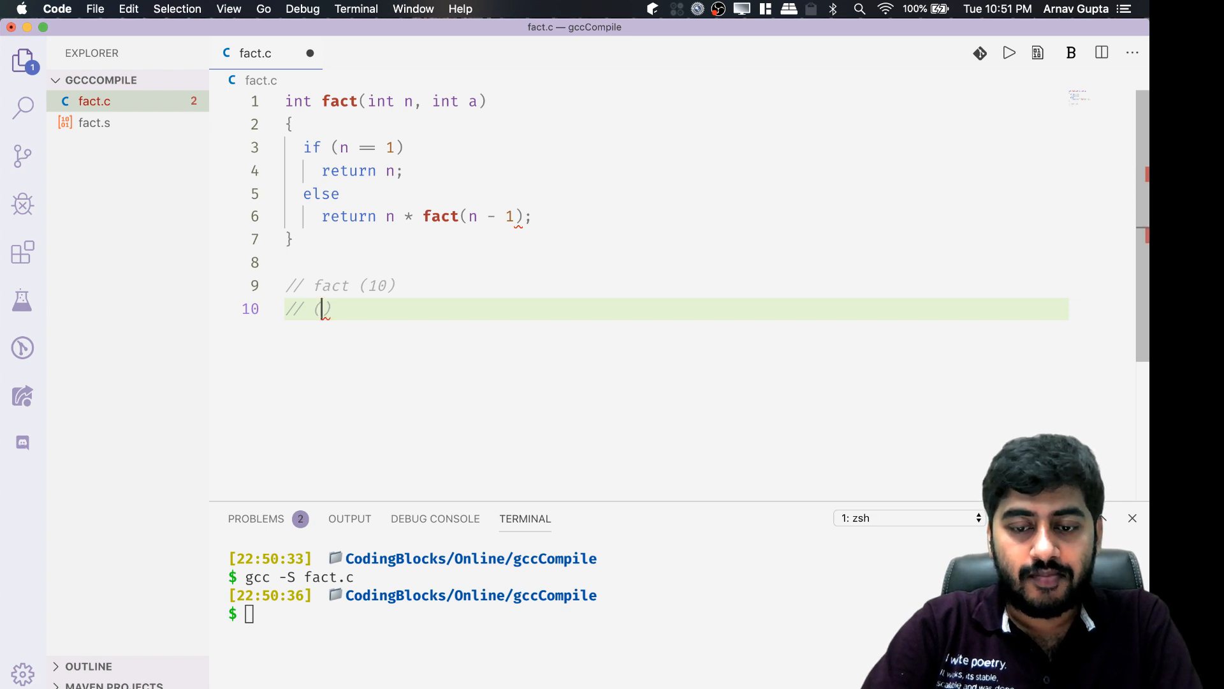
type("9 .")
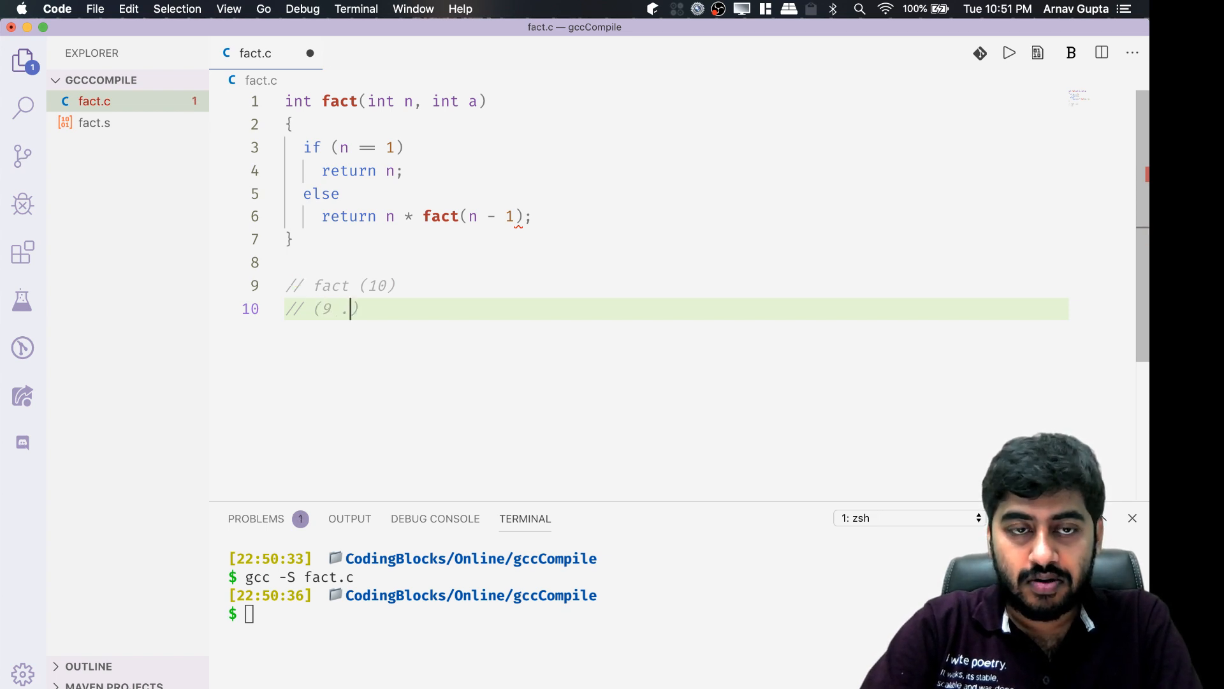
type("fact())")
type("//")
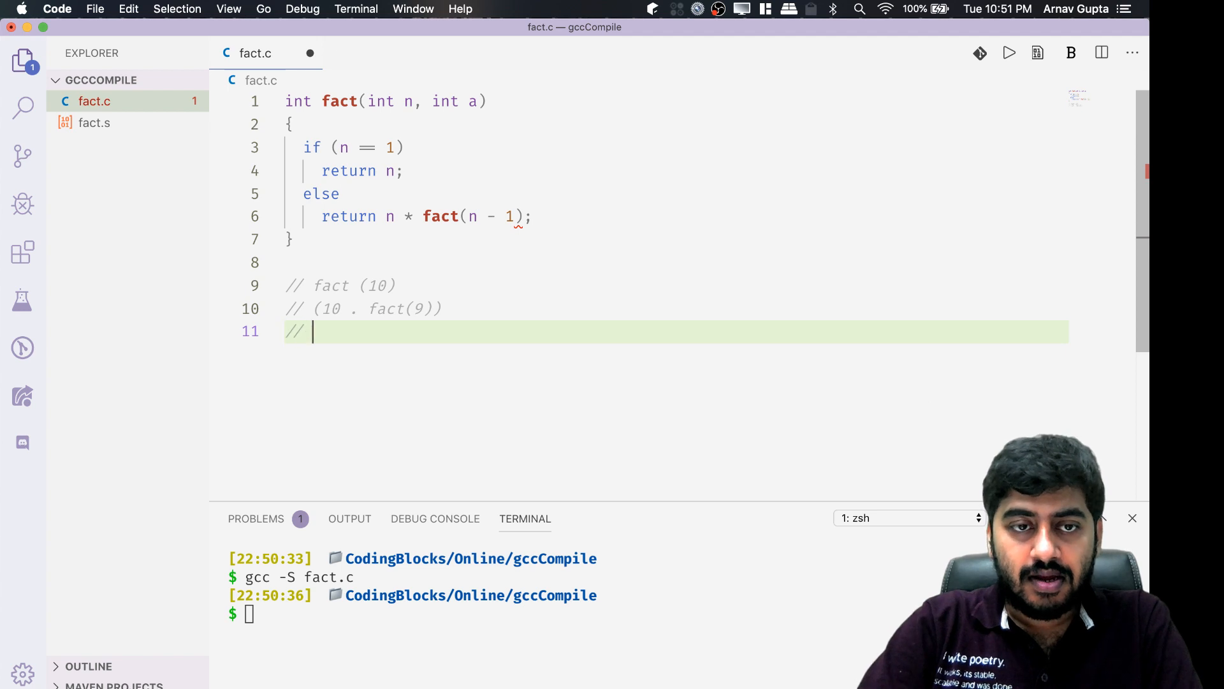
type("(10 .)")
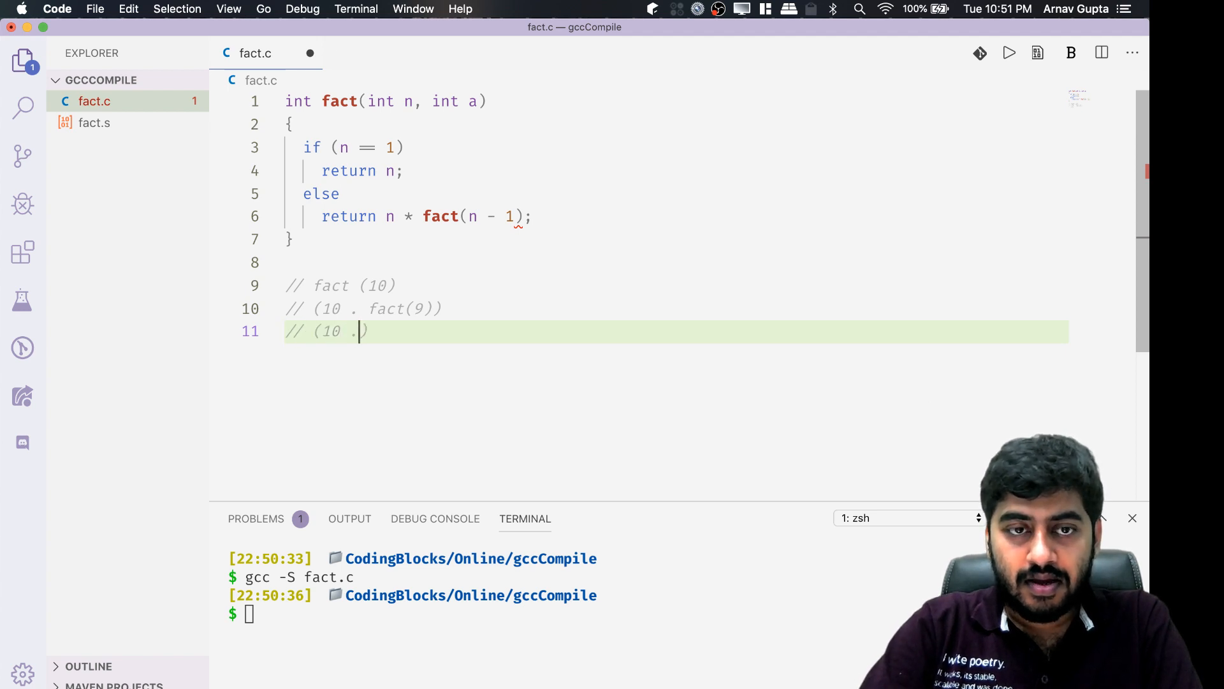
type("(9")
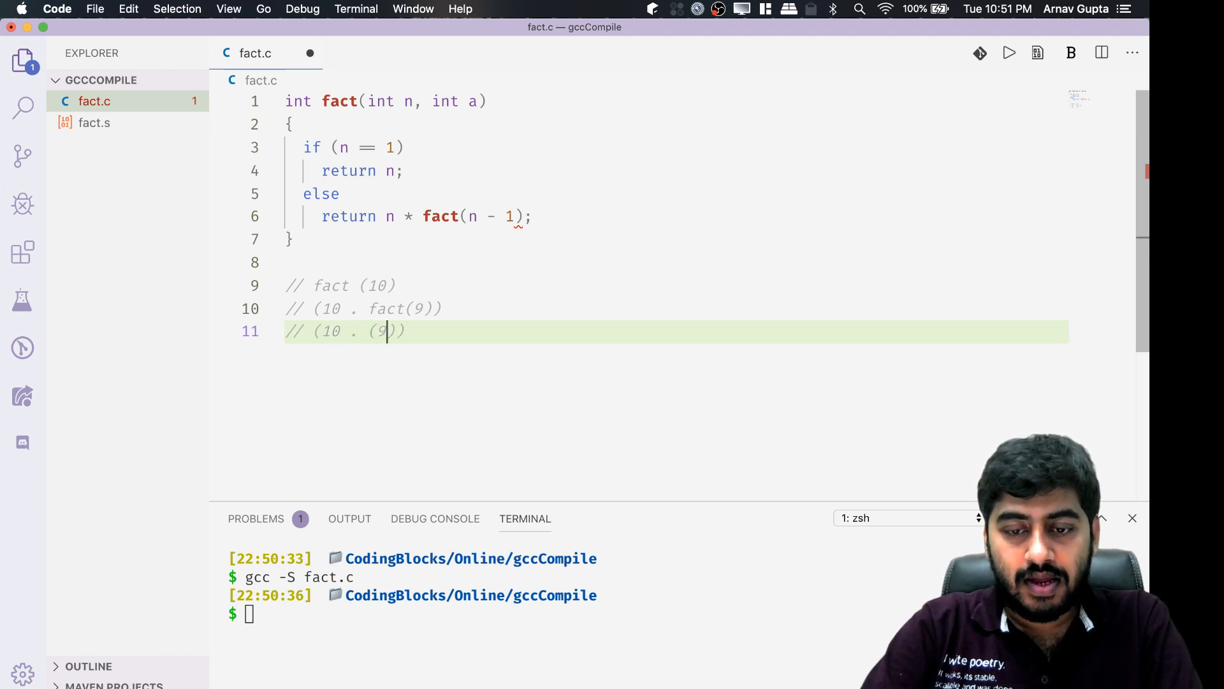
type(". fact()")
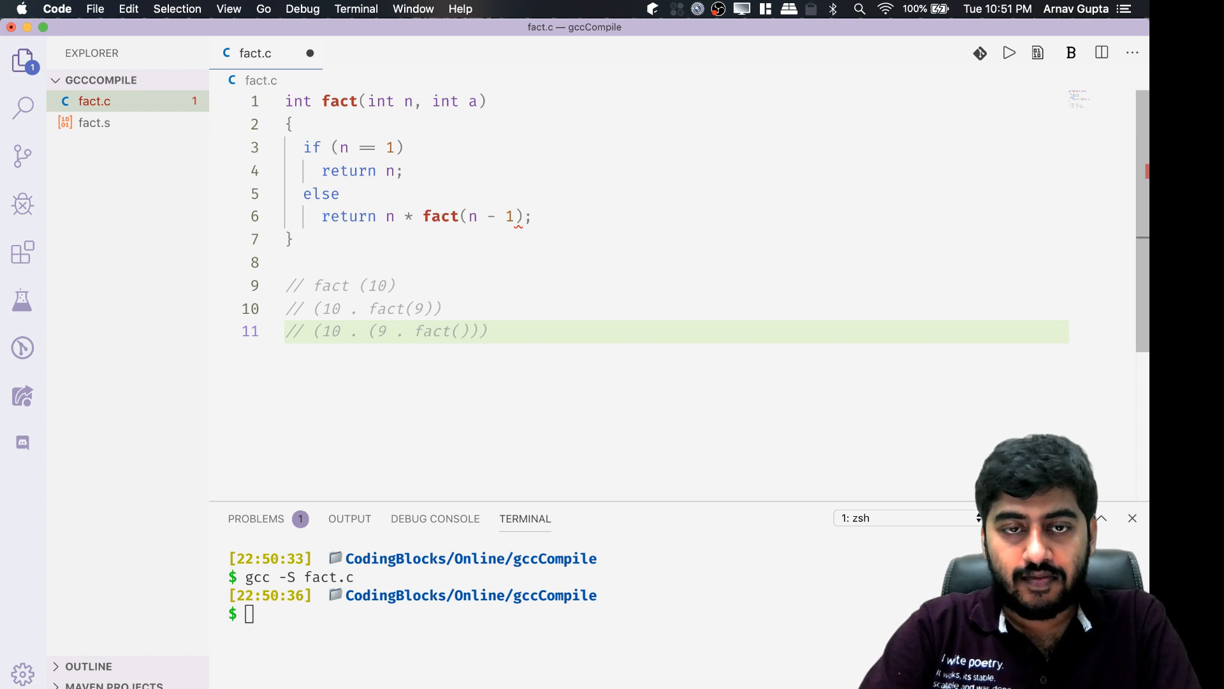
Make the base case return a and the recursive return plain fact(n - 1).
left_click(369, 307)
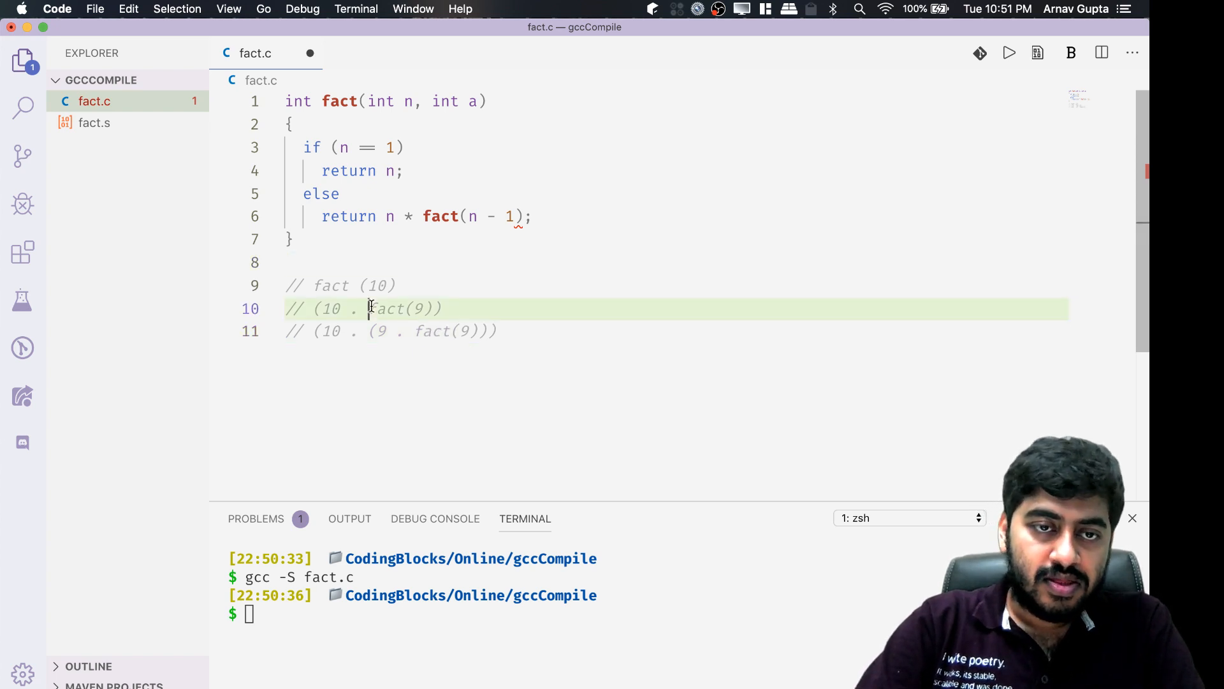
double_click(331, 307)
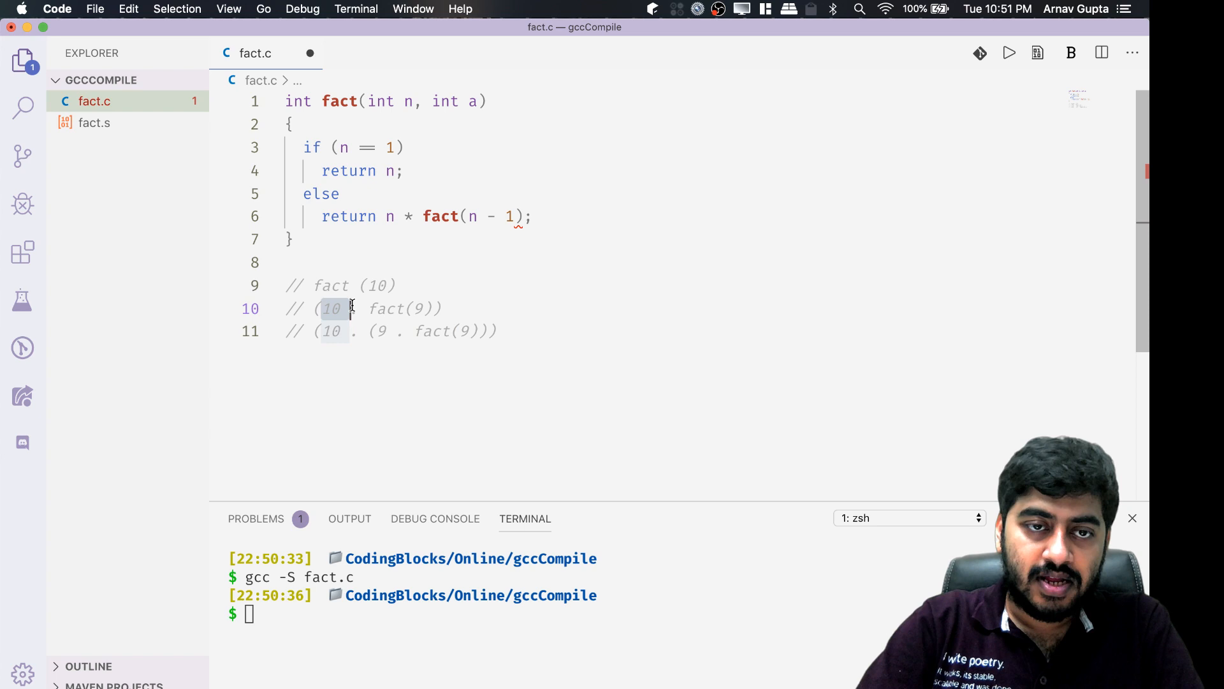
left_click(413, 330)
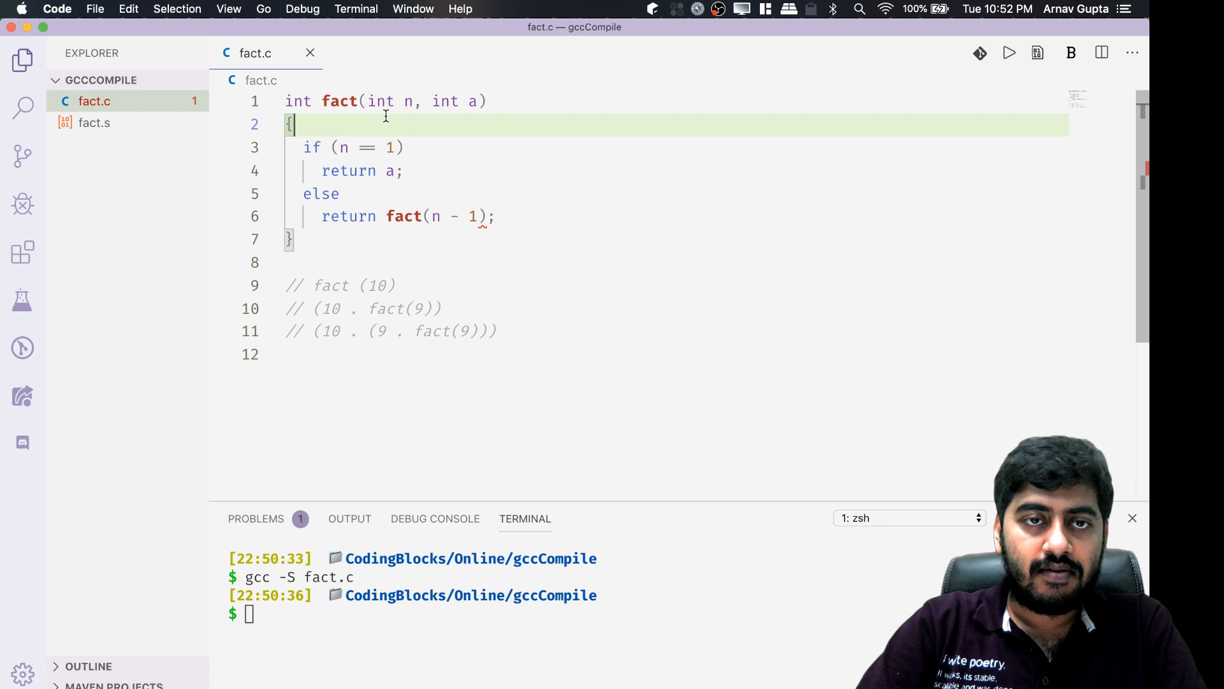
Make the recursive call pass n * a as the accumulator.
left_click(450, 101)
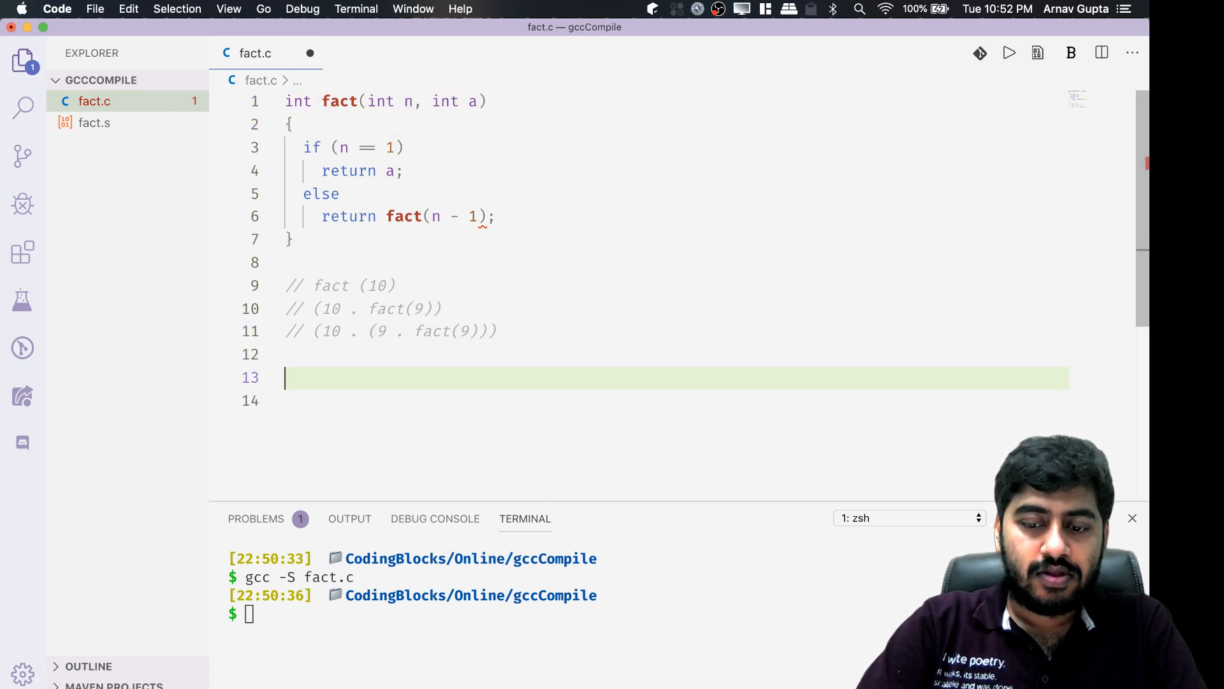
type("// fact (10, 1")
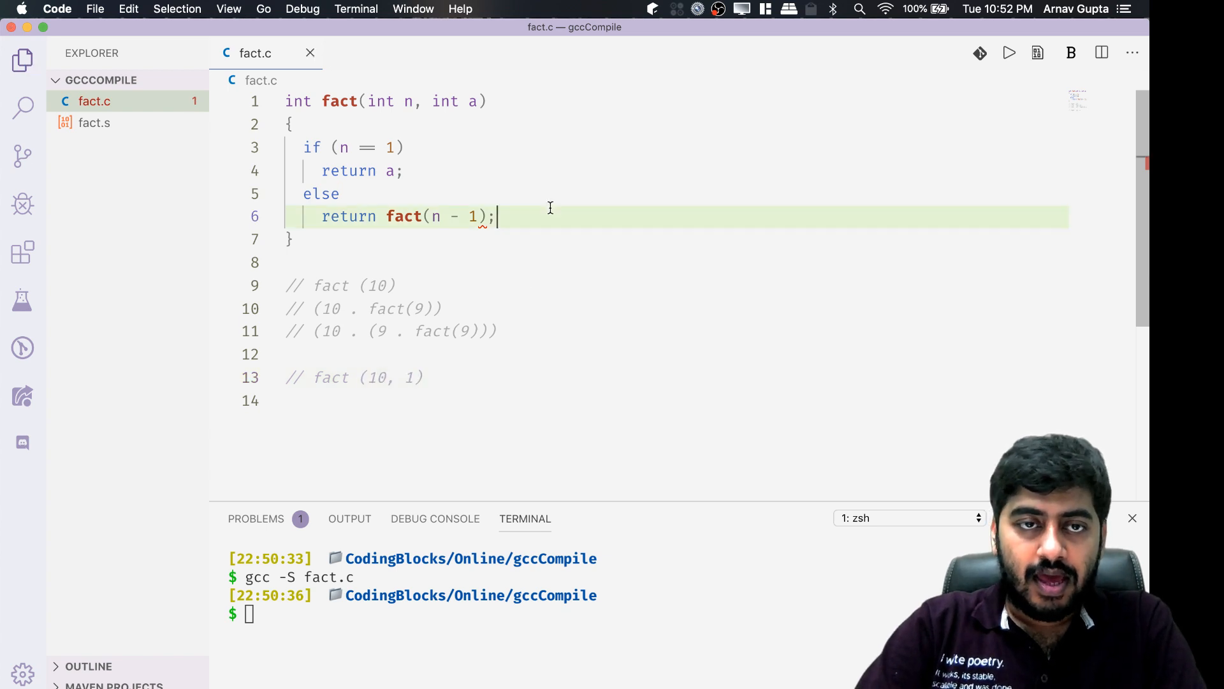
left_click(405, 148)
type(", n ")
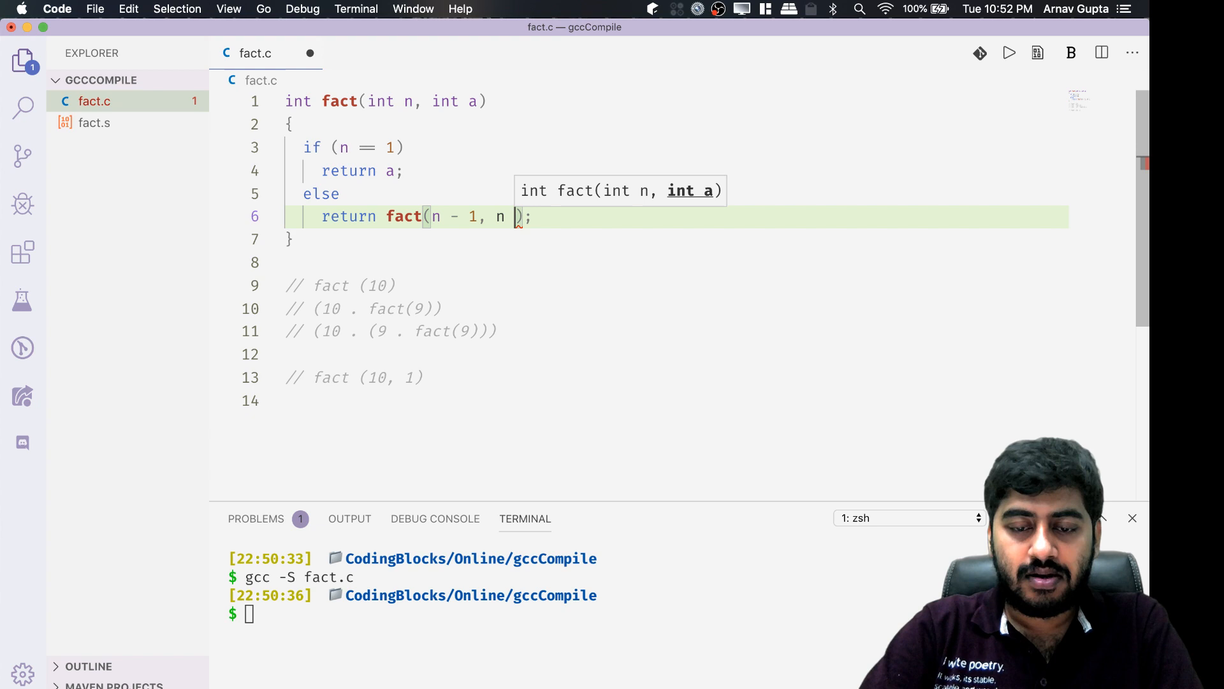
type("* a")
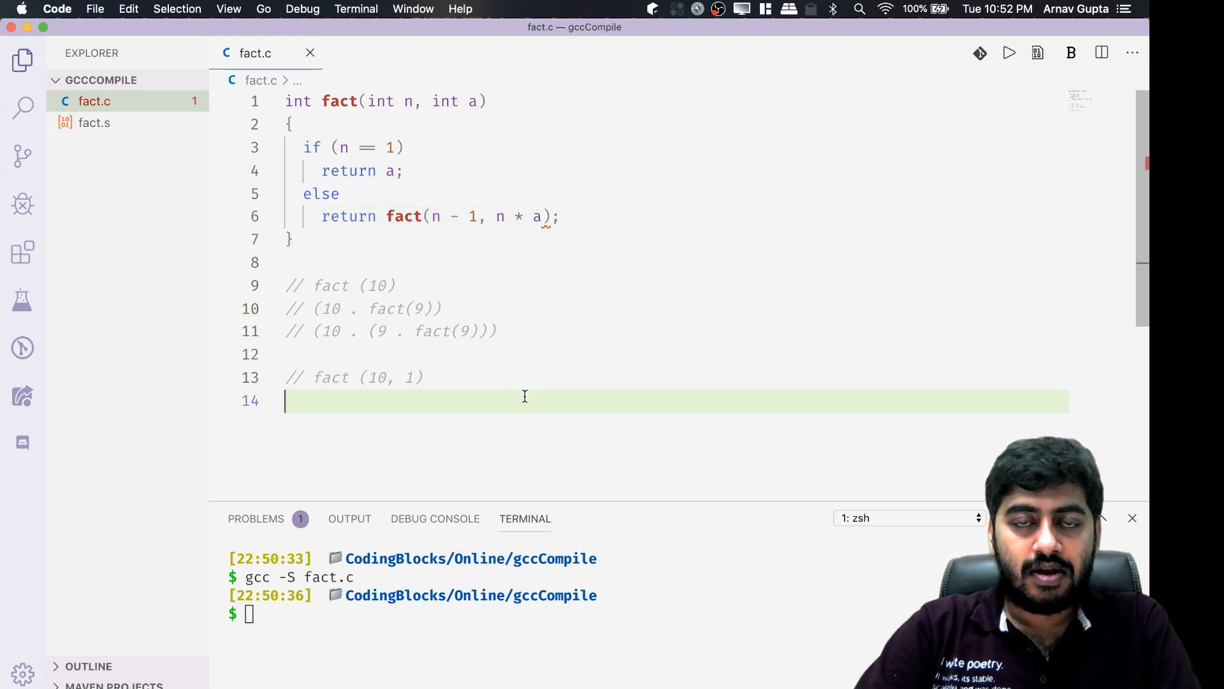
Type comments tracing fact (10, 1), fact (9, 10) through fact (7, 720).
type("//")
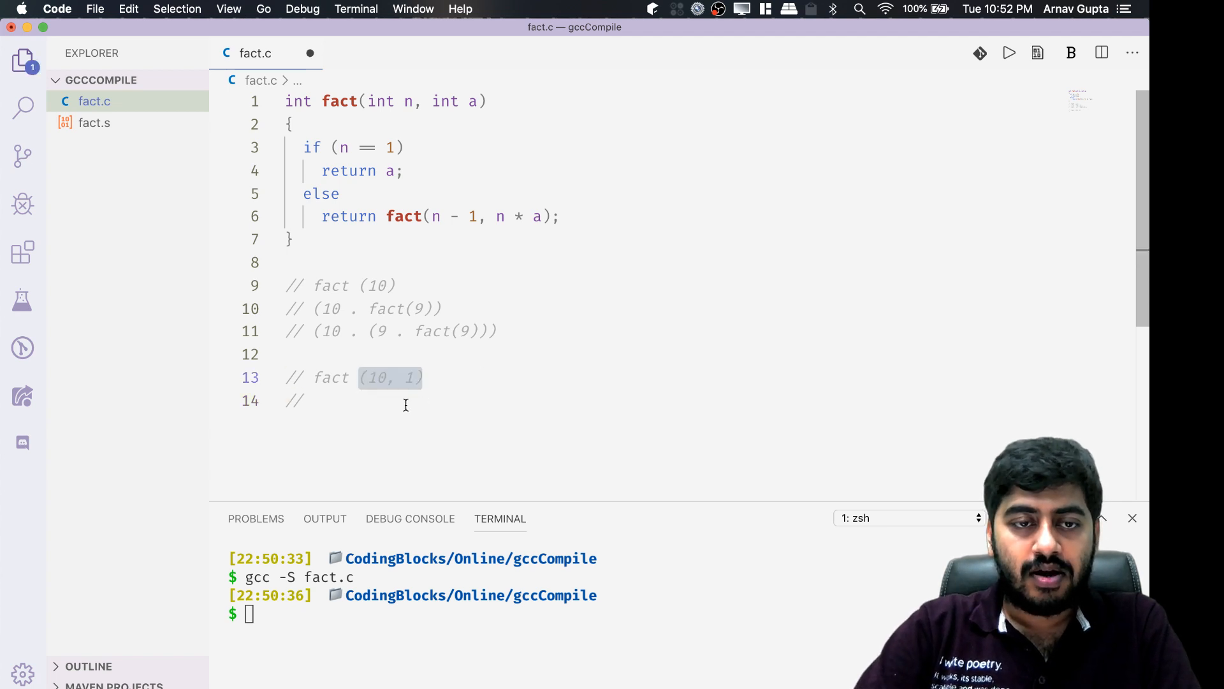
type("fact ()")
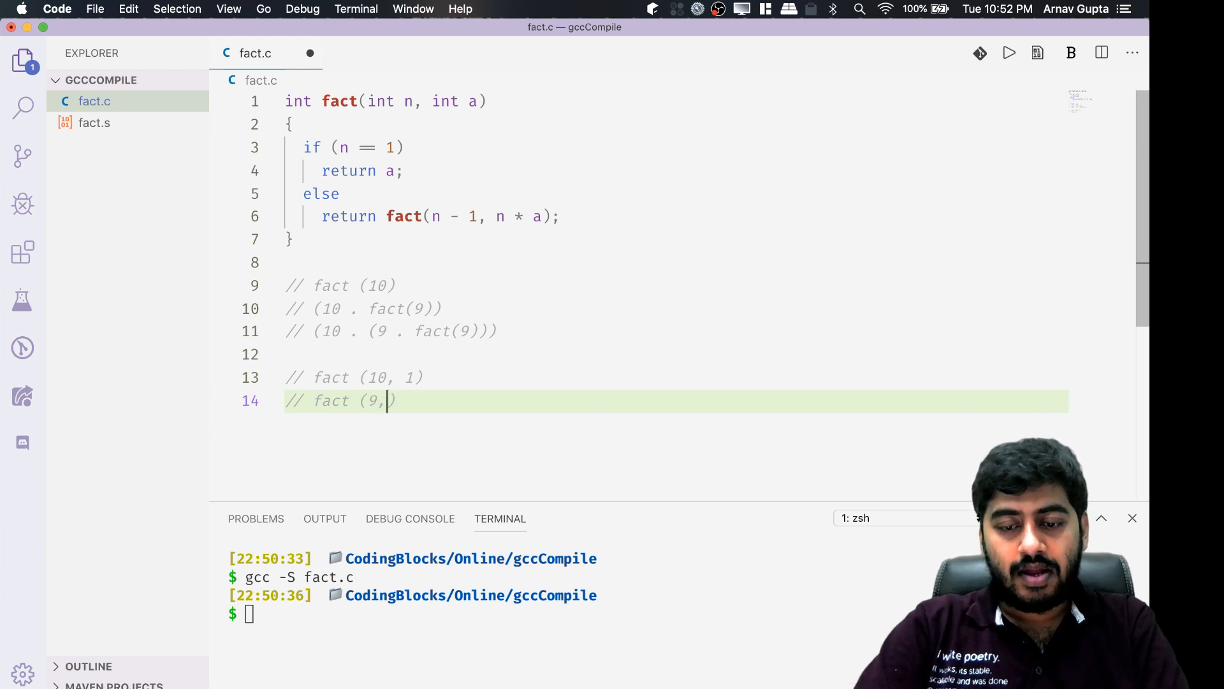
type("10)")
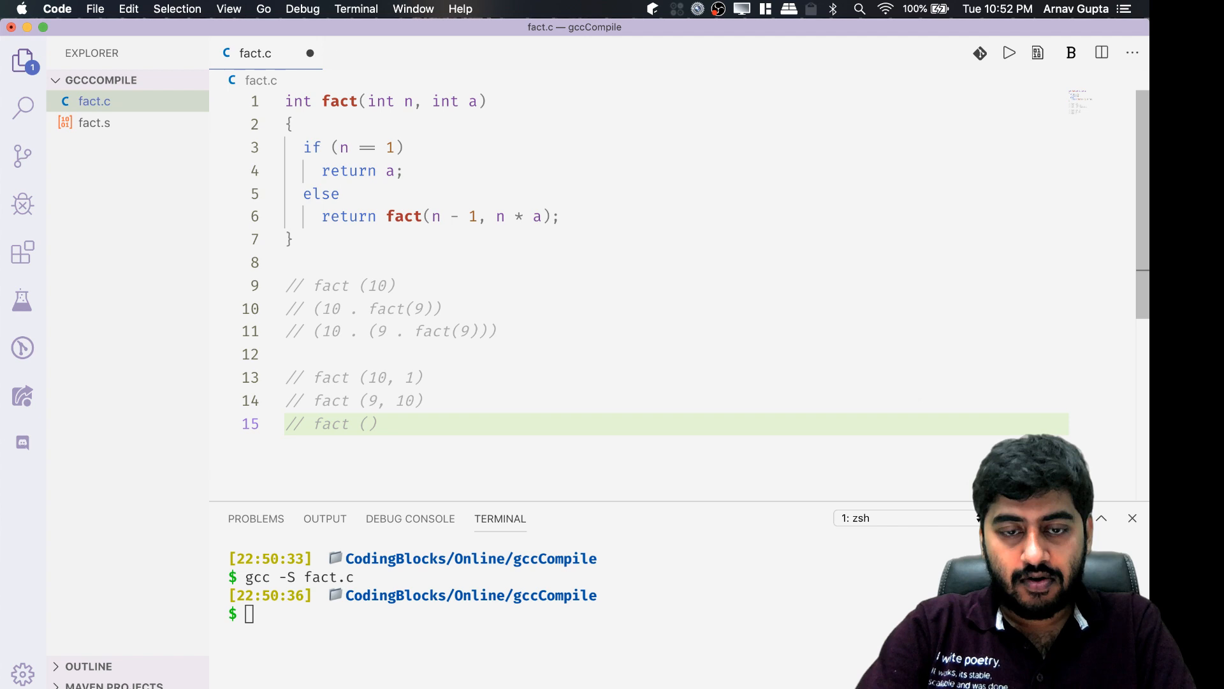
type("fac")
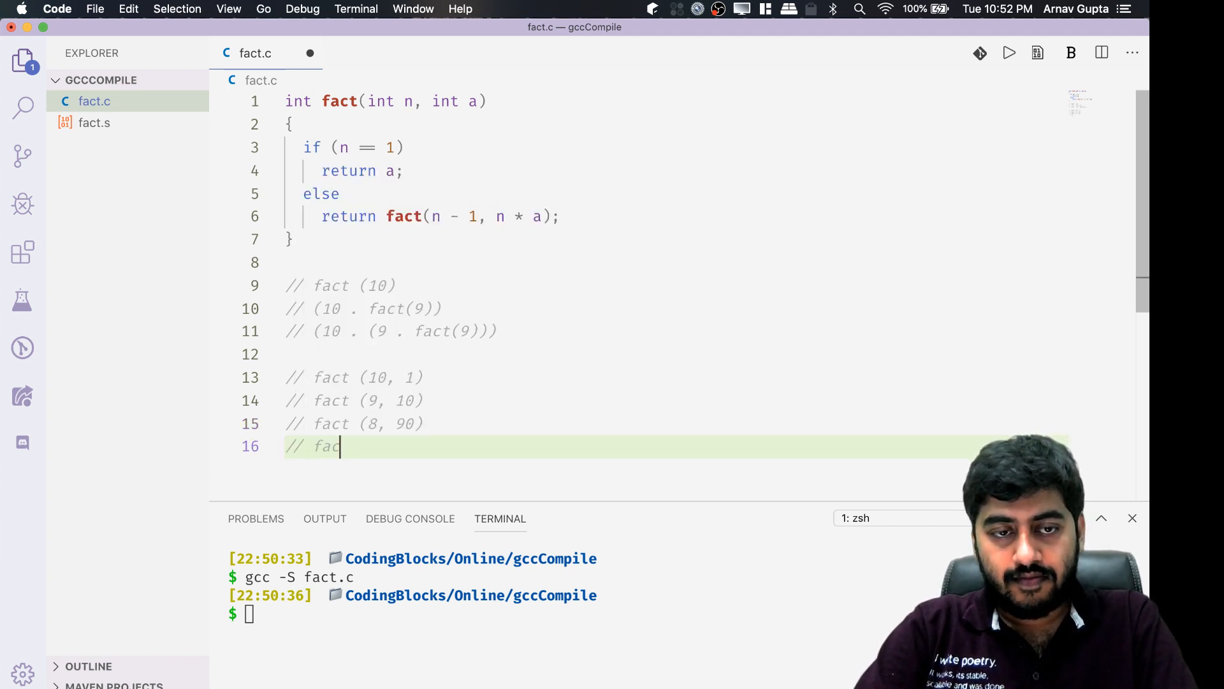
type("t (9,)")
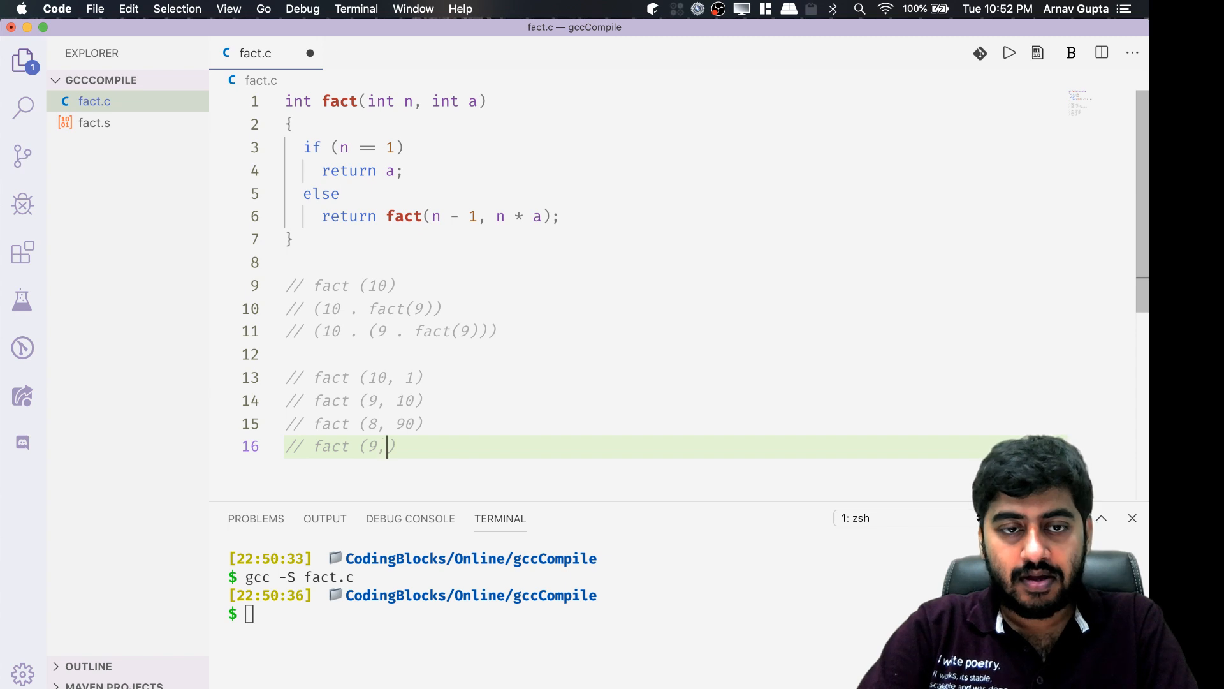
type("720")
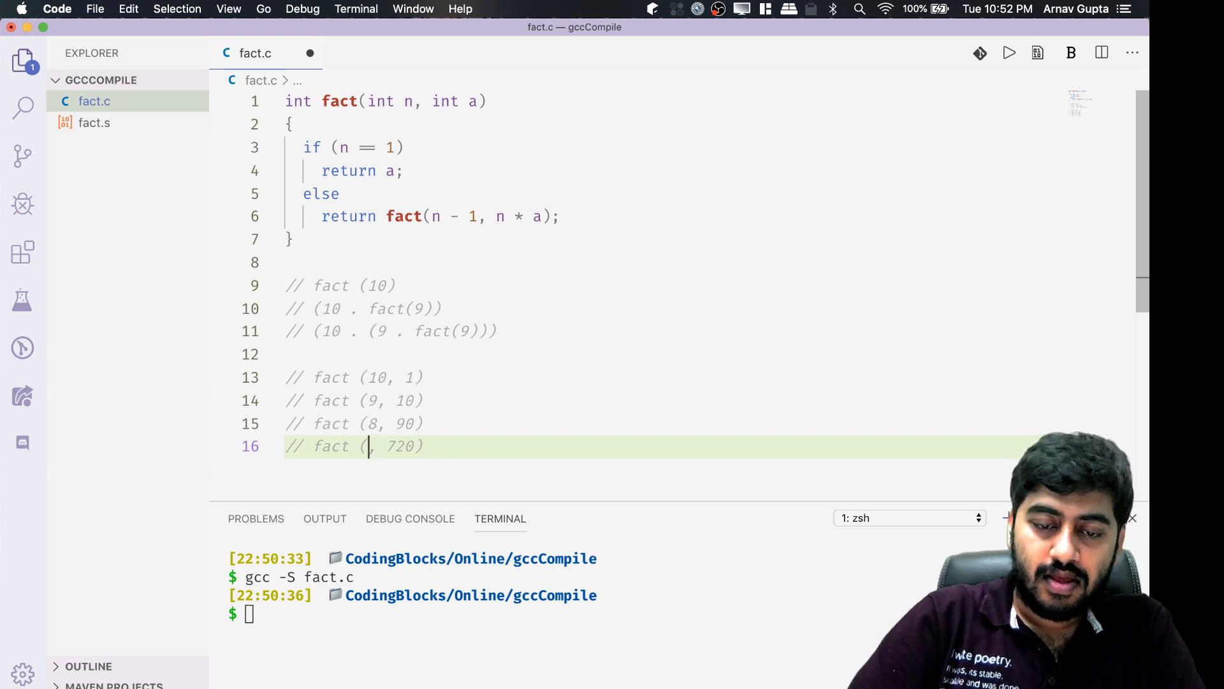
type("7")
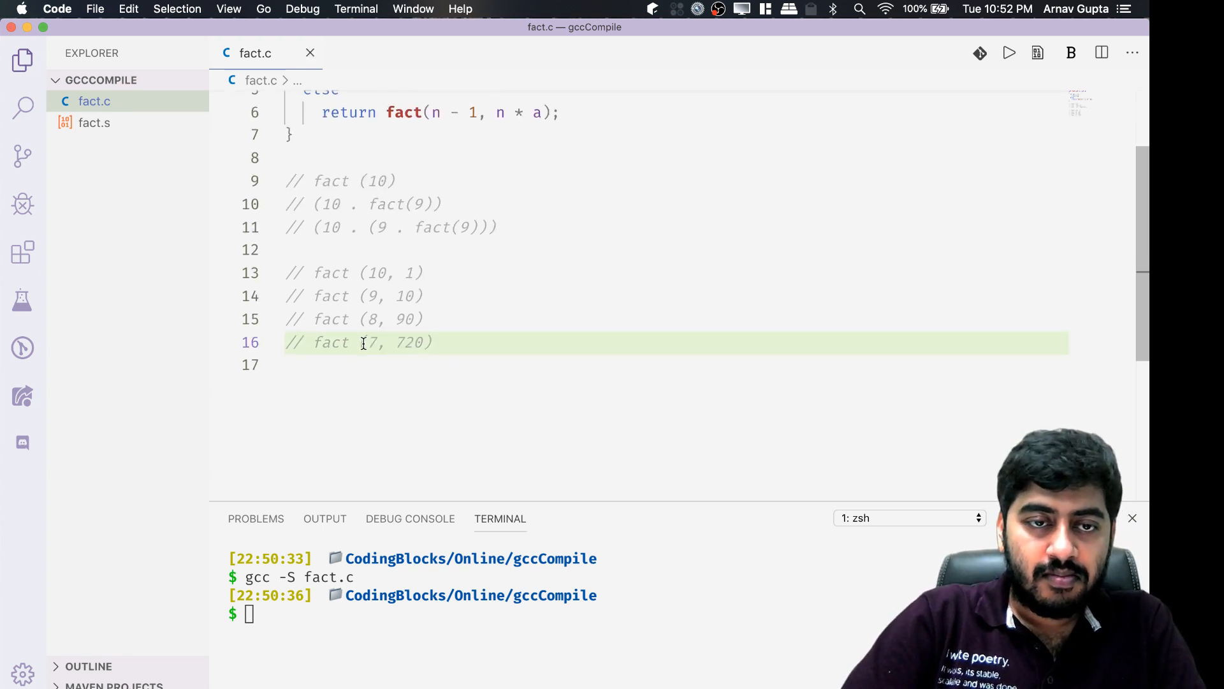
double_click(394, 342)
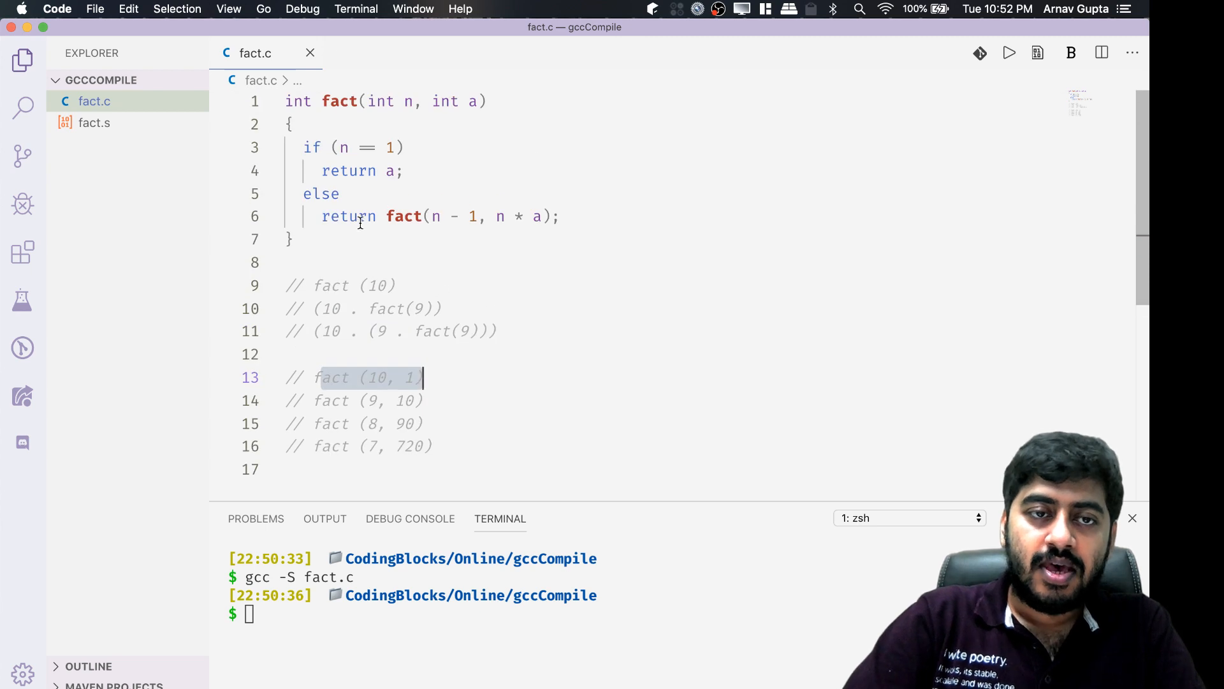
Try x + and y * prefixes before the recursive call, then remove them.
left_click(390, 216)
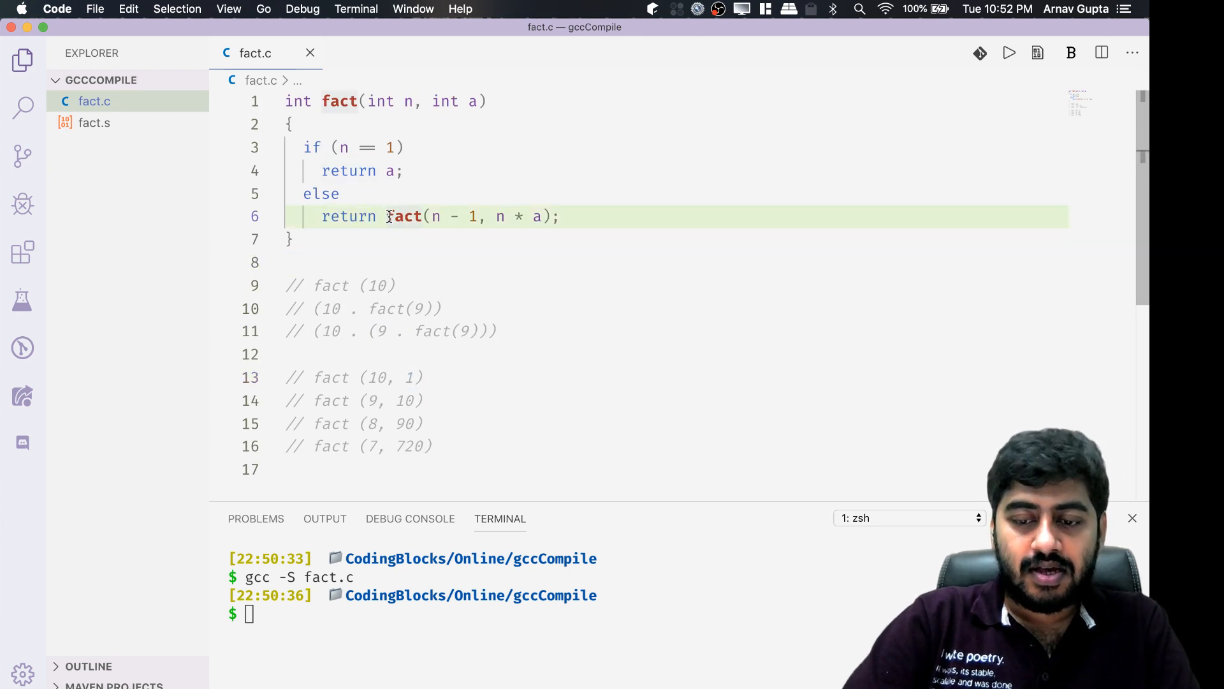
type("x +")
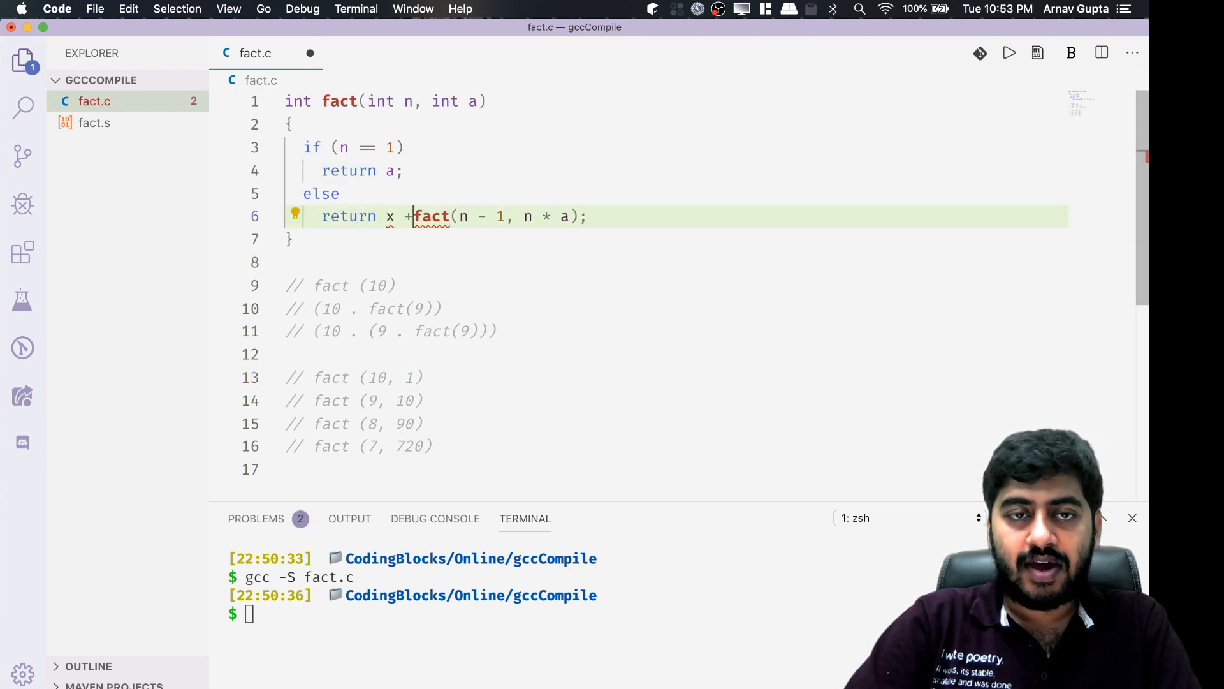
type("y *")
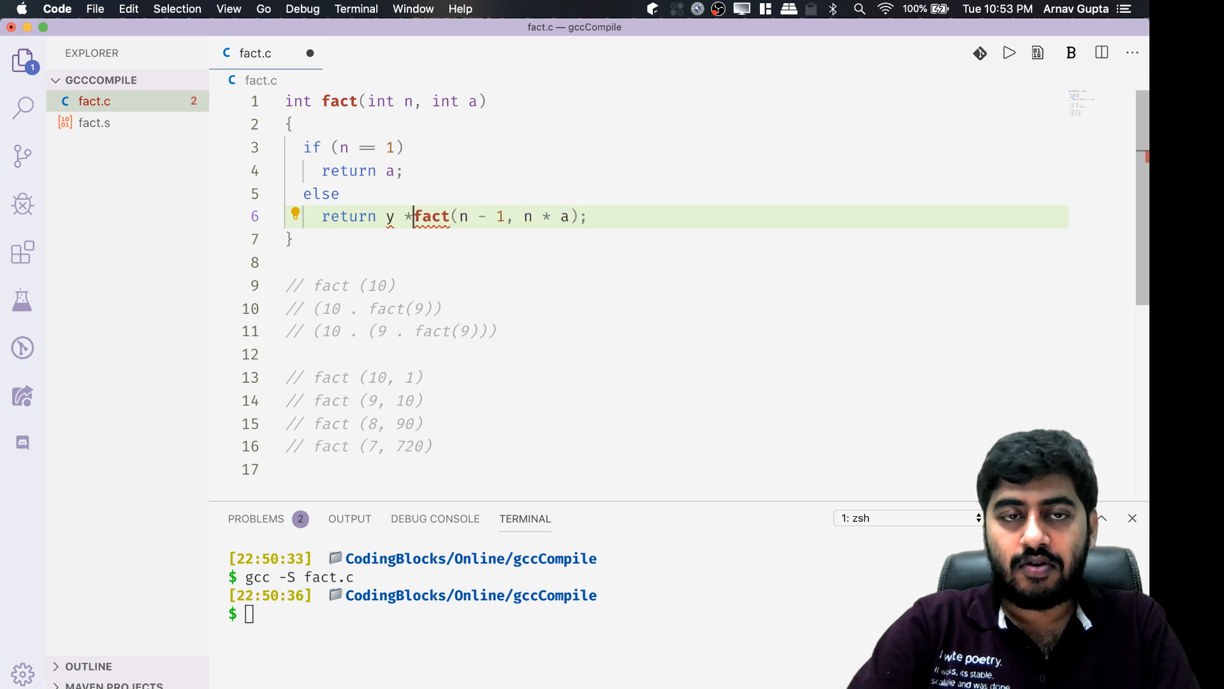
key("Backspace")
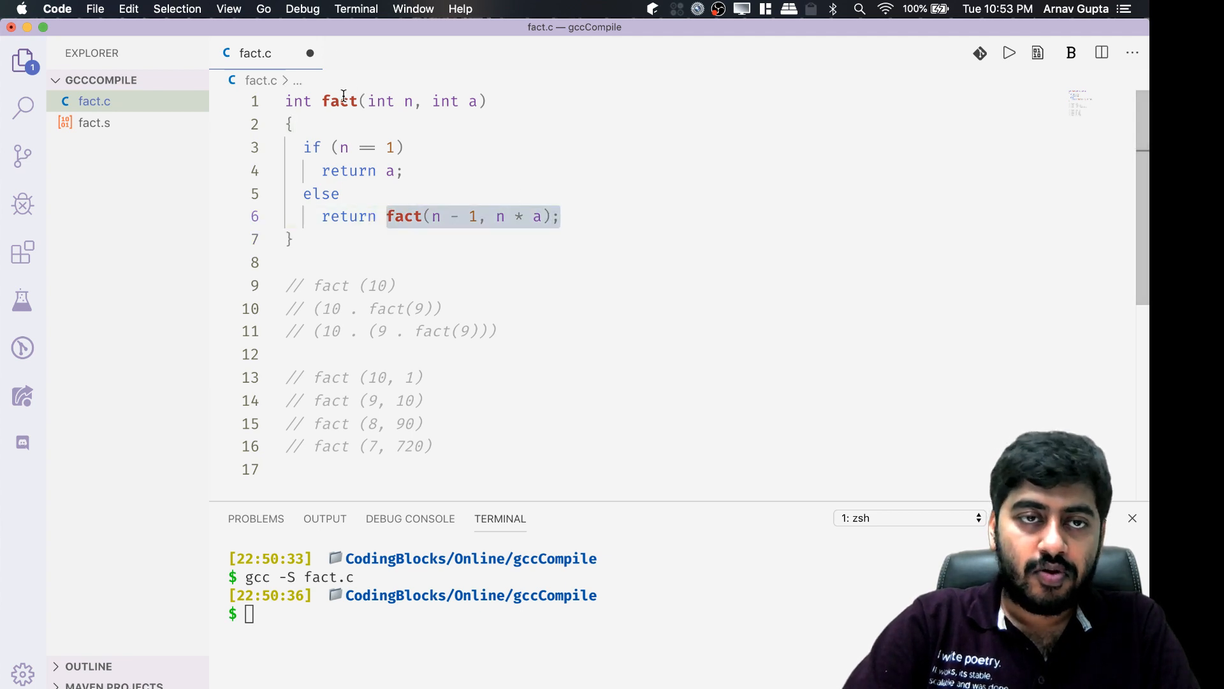
Review the base case and tail call, then save fact.c.
left_click(405, 170)
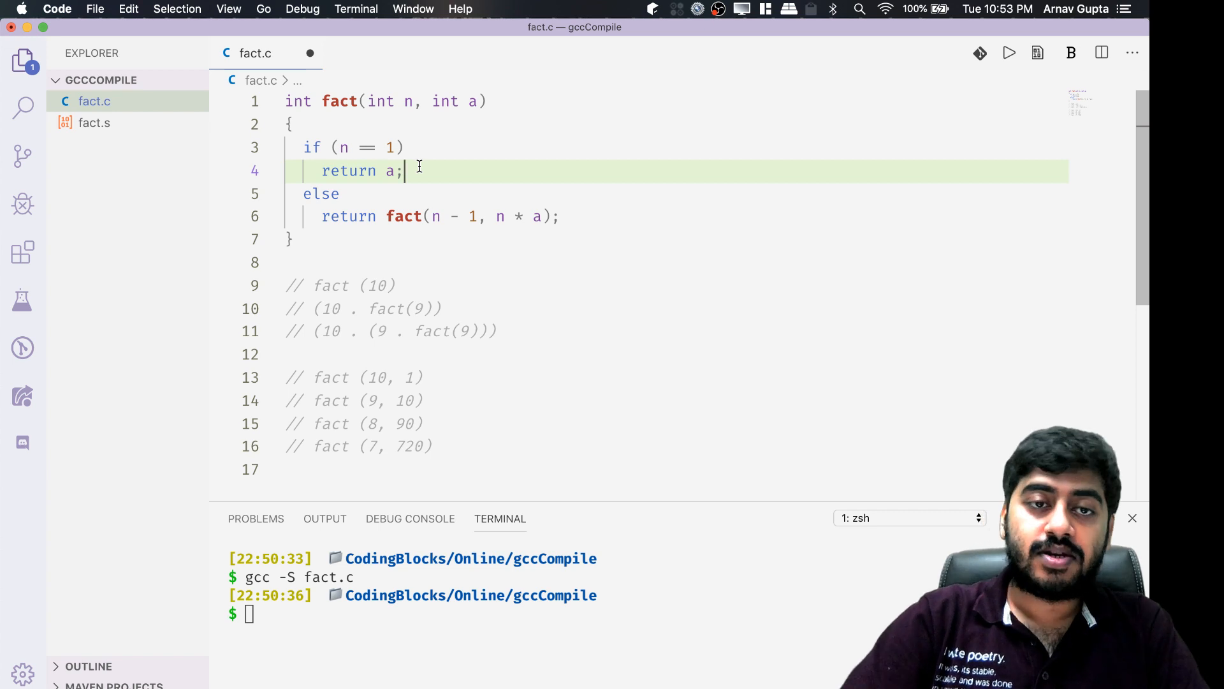
left_click(396, 216)
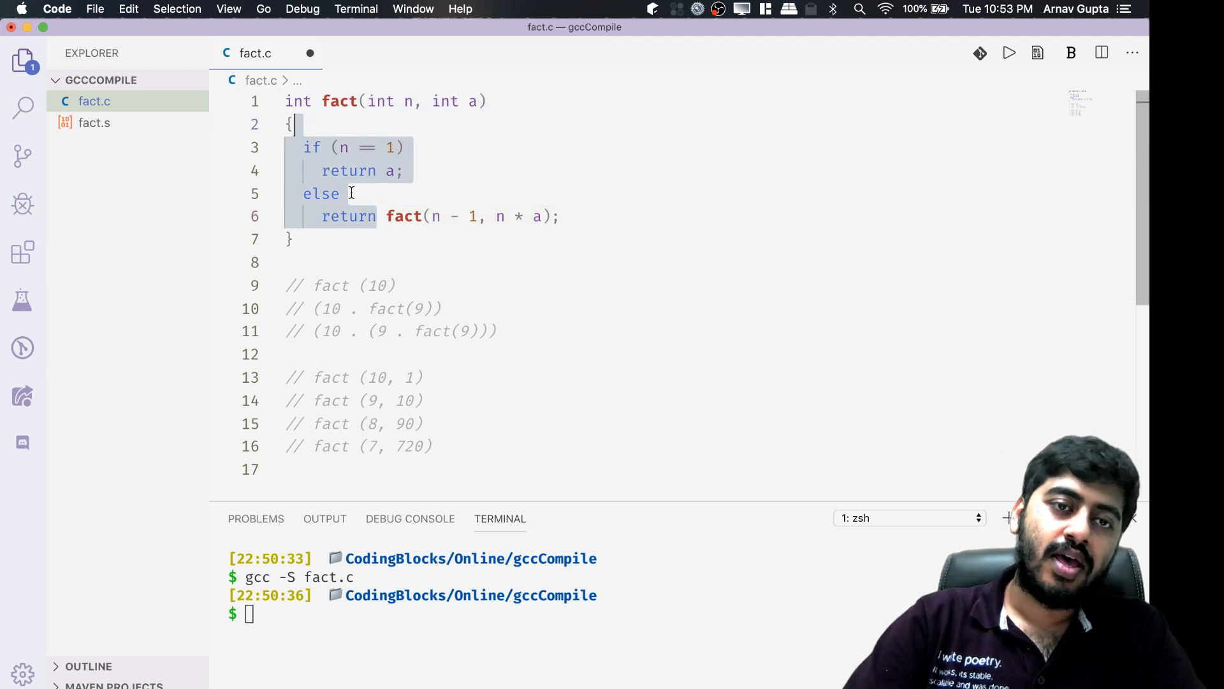
left_click(388, 216)
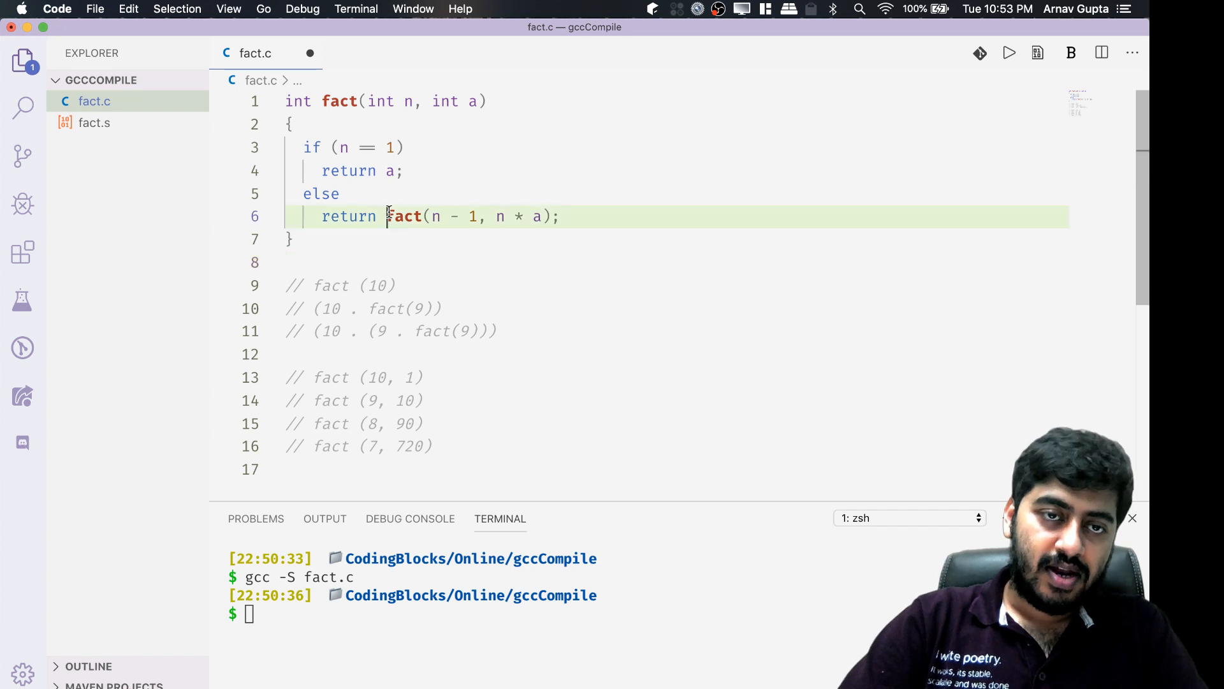
left_click(291, 240)
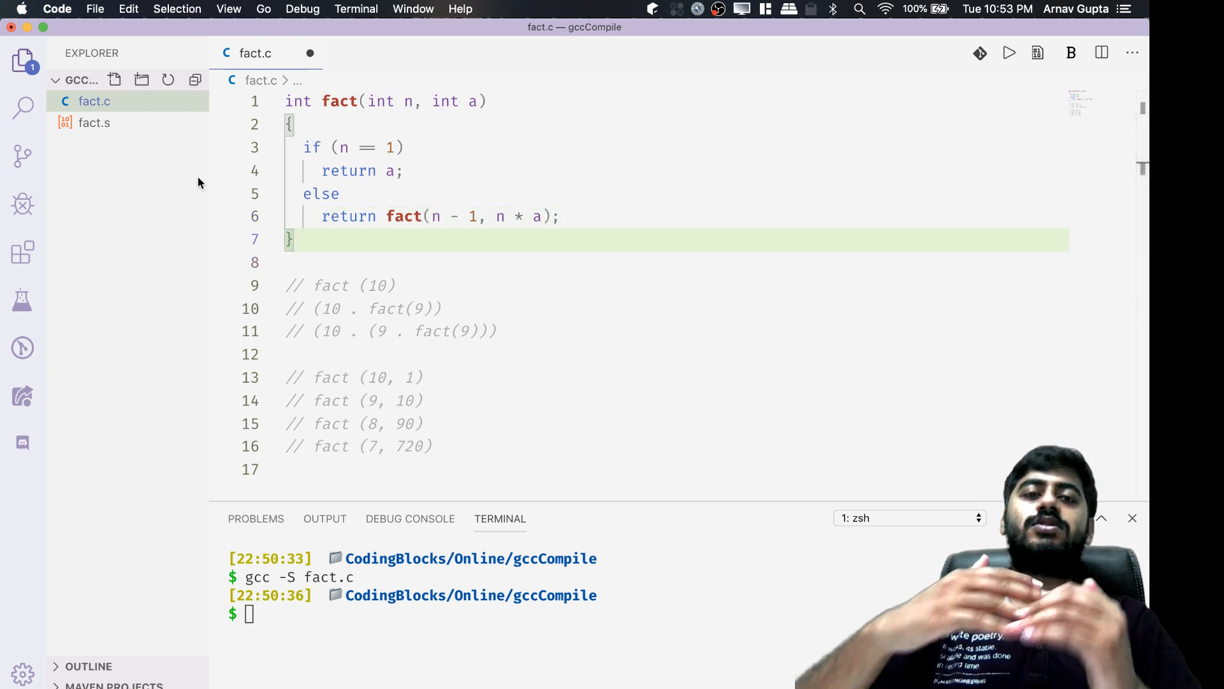
left_click(294, 262)
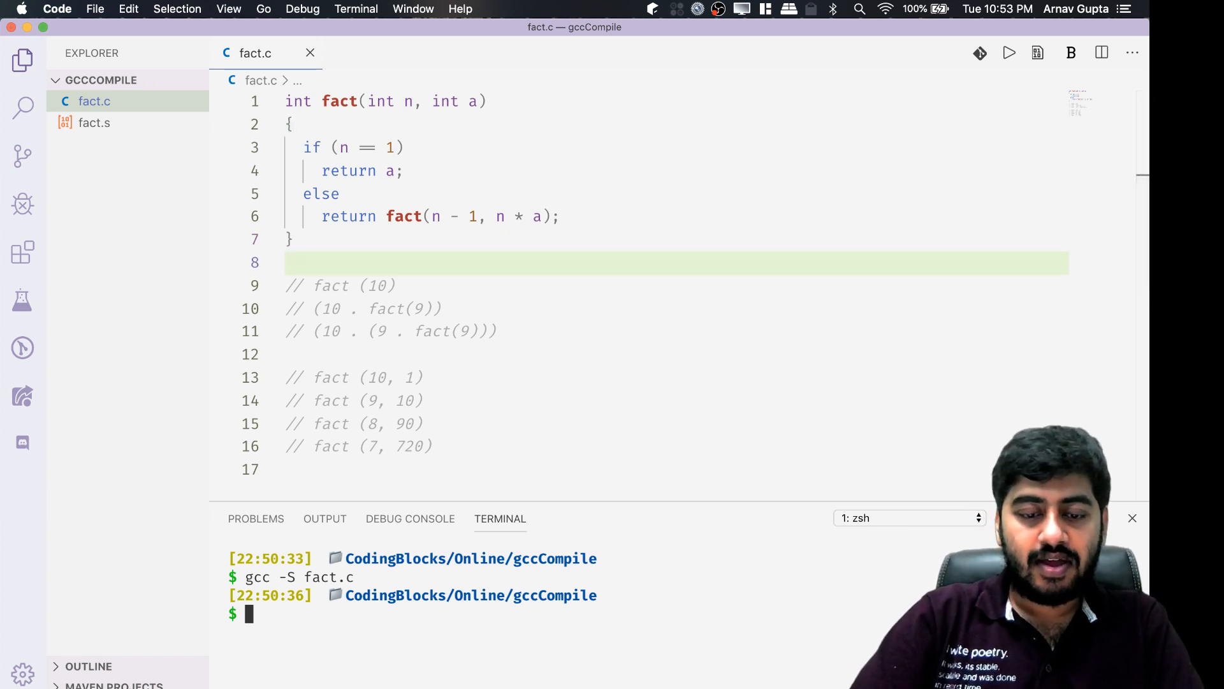
Compile fact.c with gcc -O0 -S and open the regenerated fact.s.
type("gcc -")
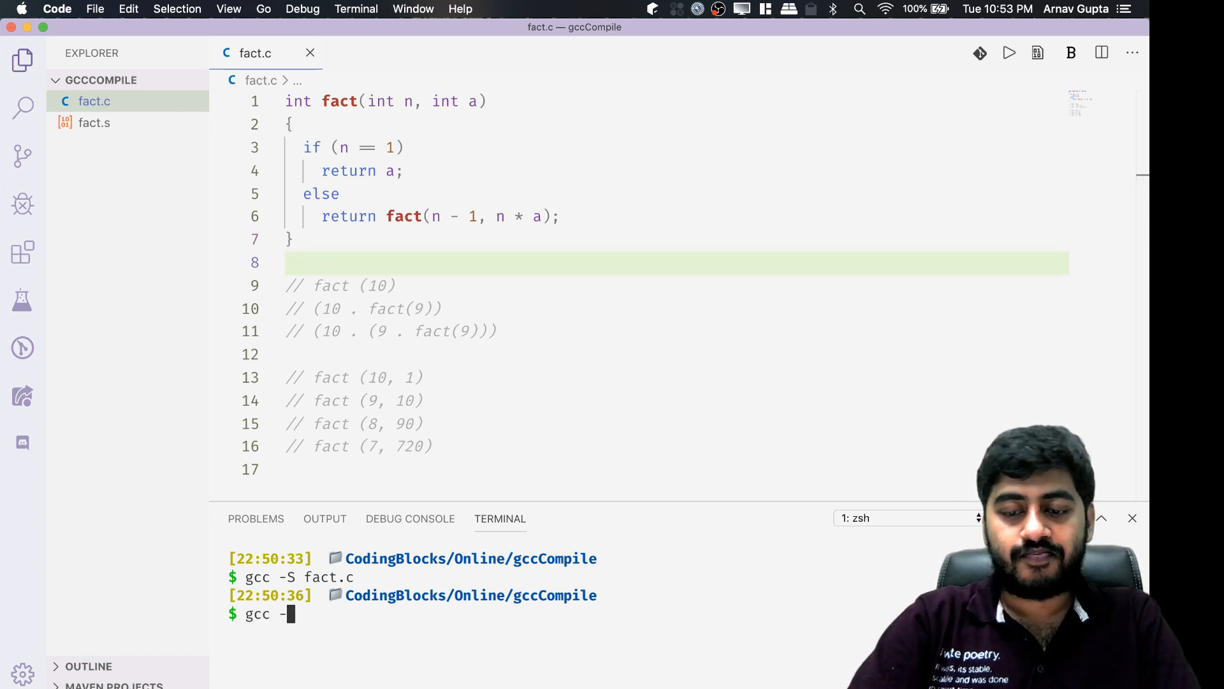
type("O0")
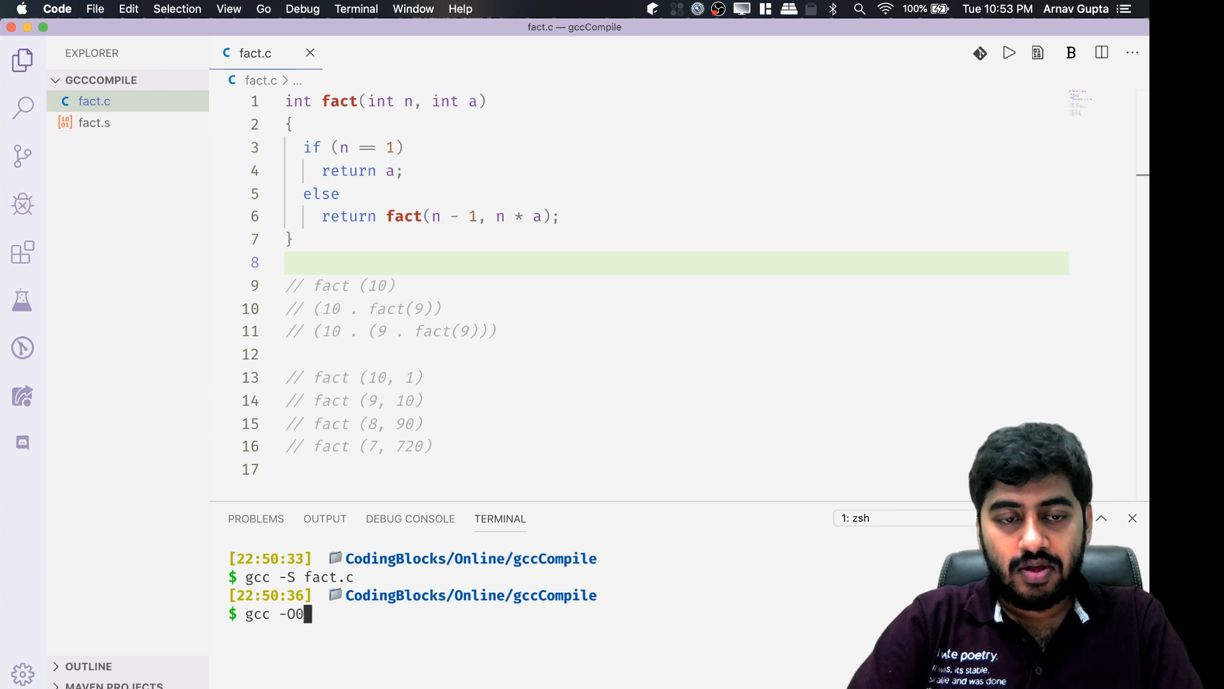
type("-S fact.c")
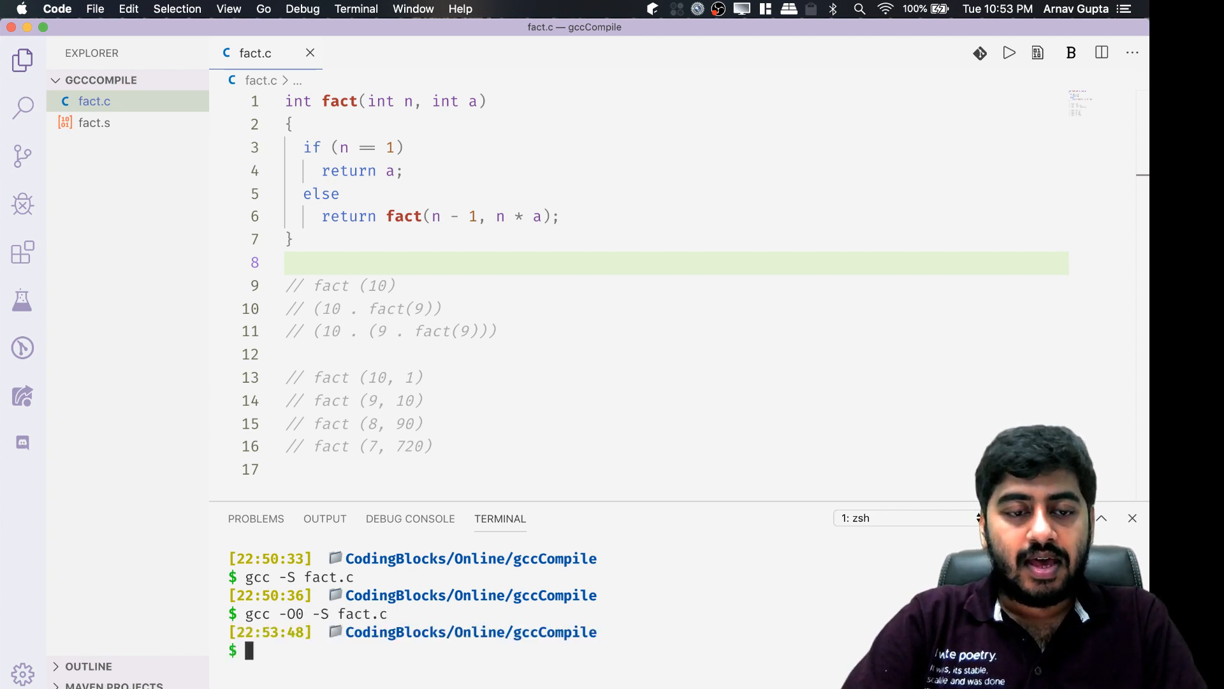
left_click(94, 123)
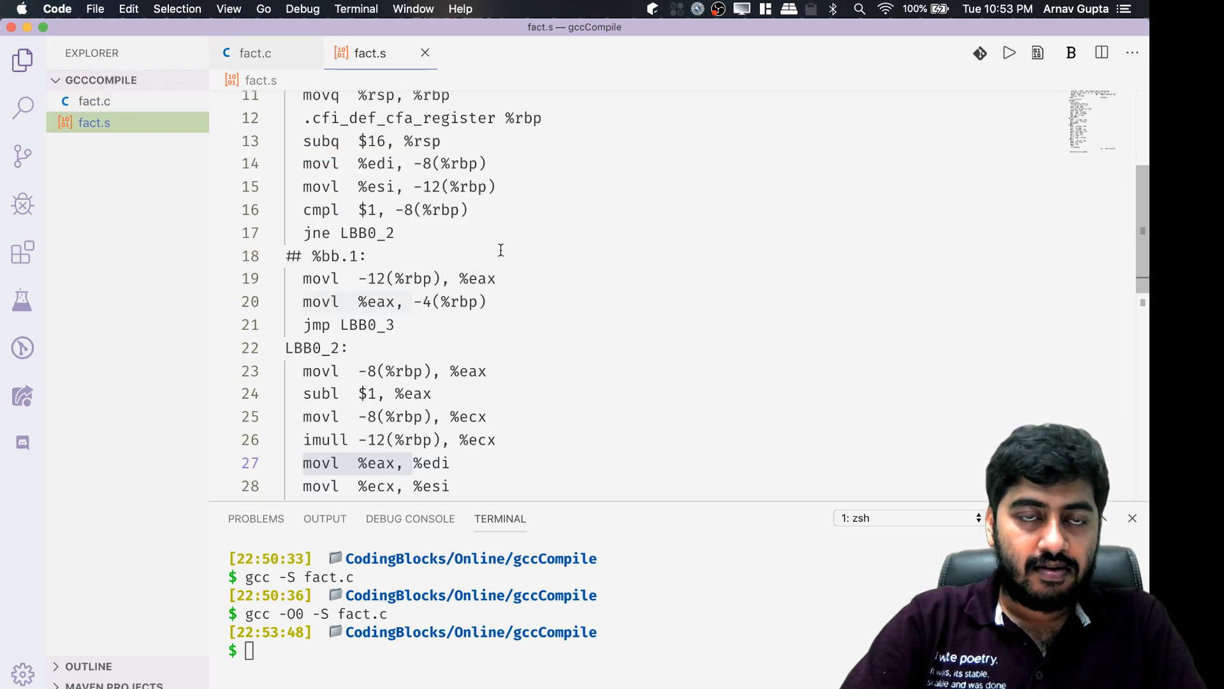
Scroll fact.s to the remaining callq _fact line.
scroll("up", 3)
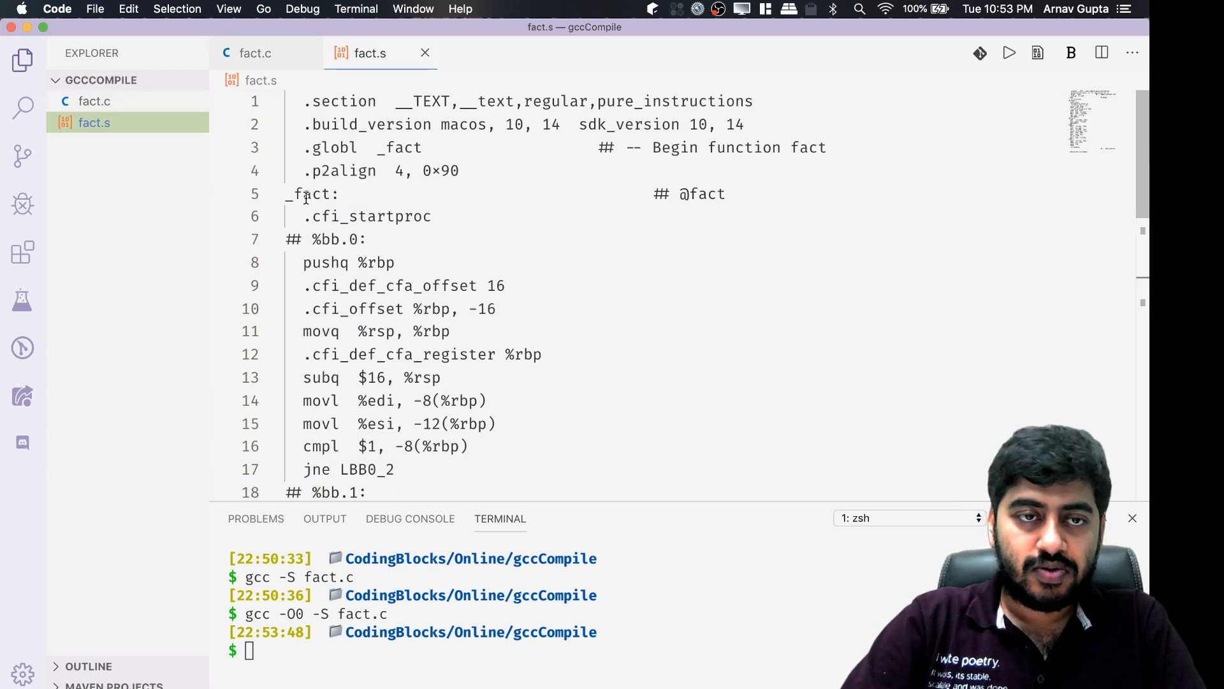
scroll("down", 3)
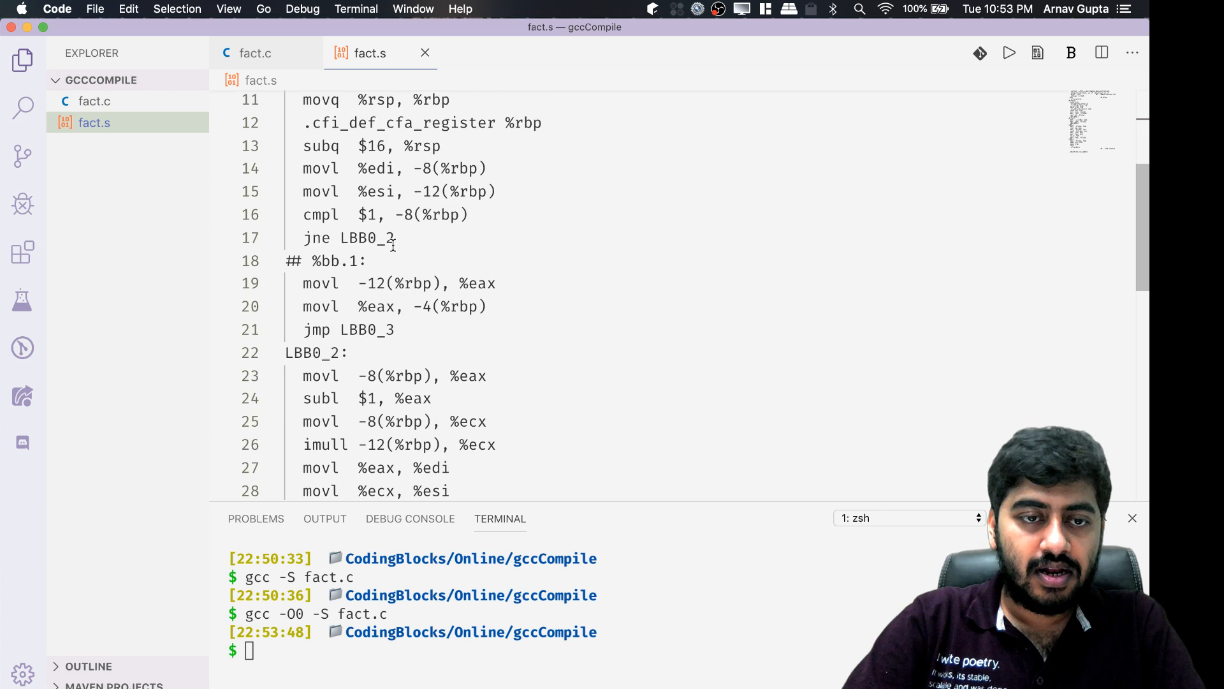
scroll("down", 3)
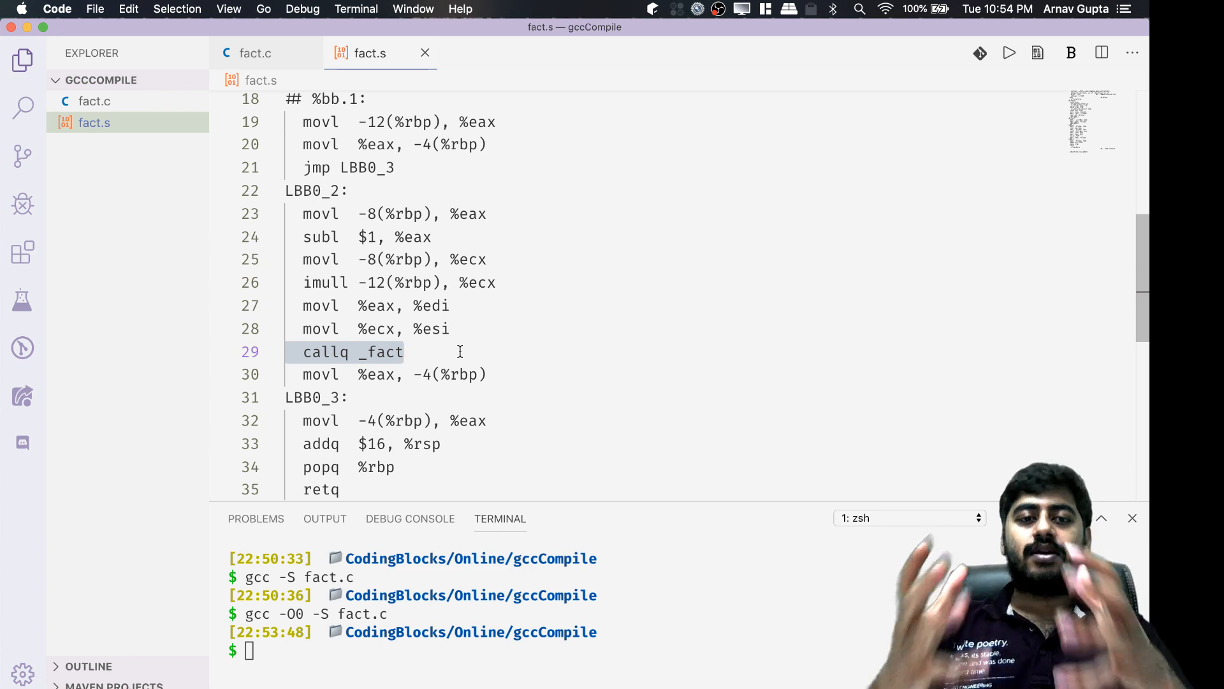
left_click(416, 374)
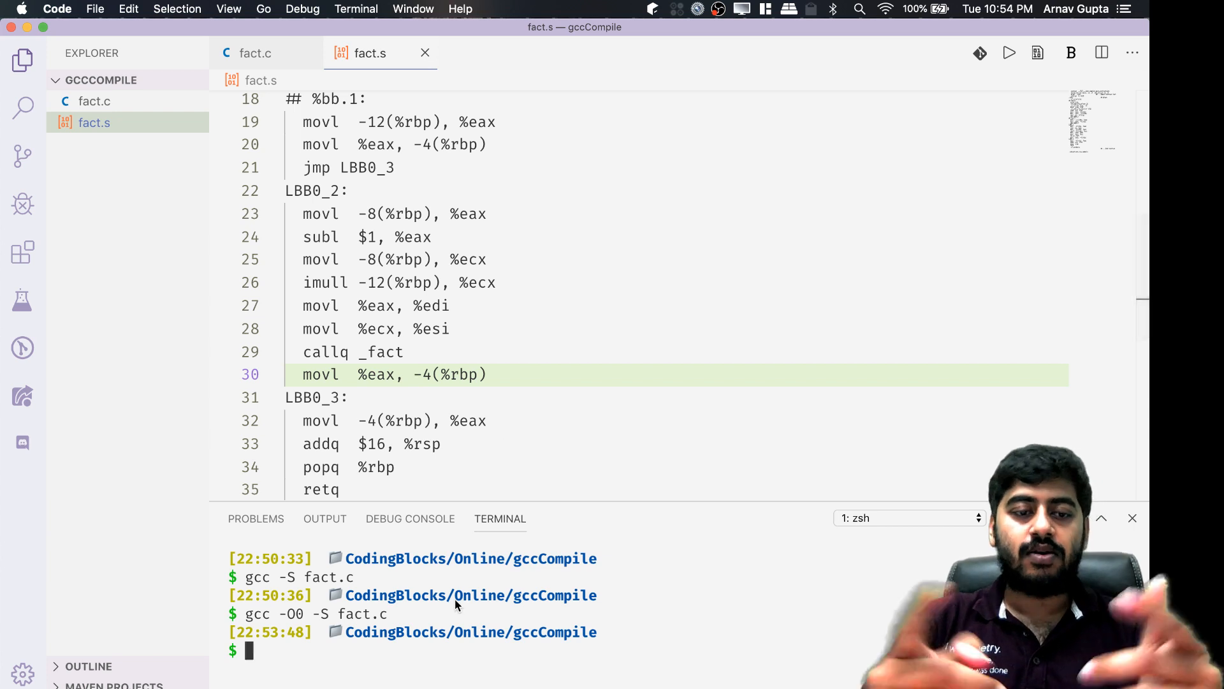
Run gcc -O3 -S fact.c to regenerate fact.s.
type("gcc")
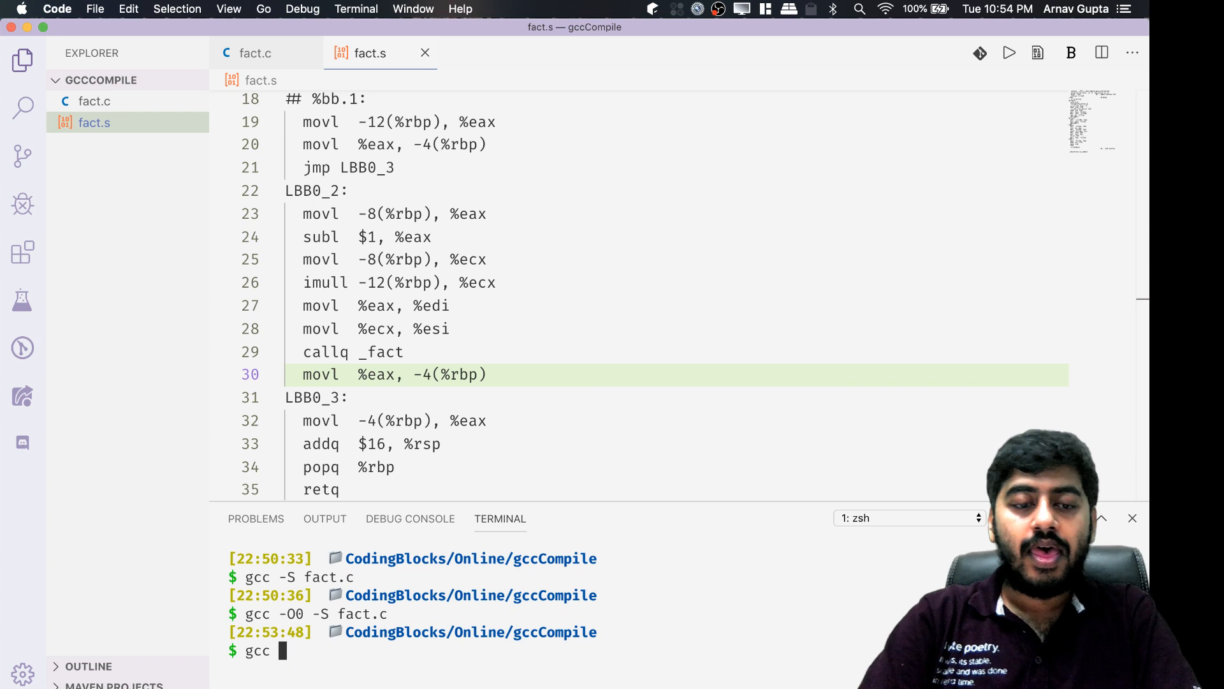
type("-")
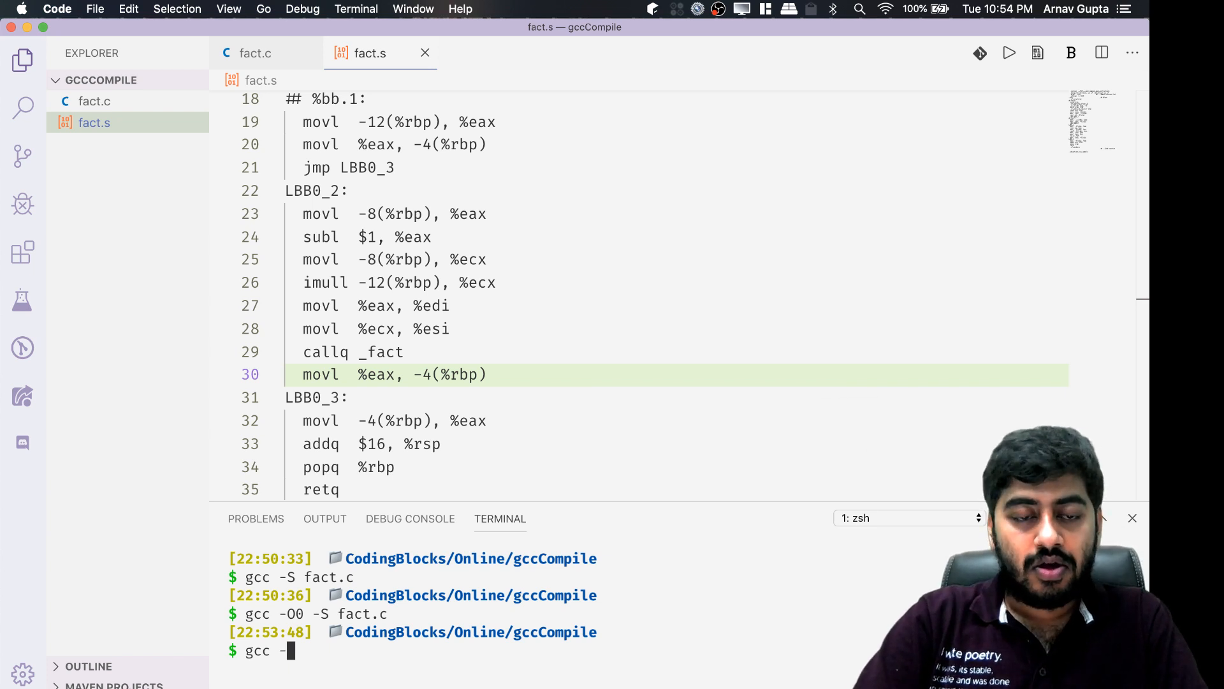
type("03")
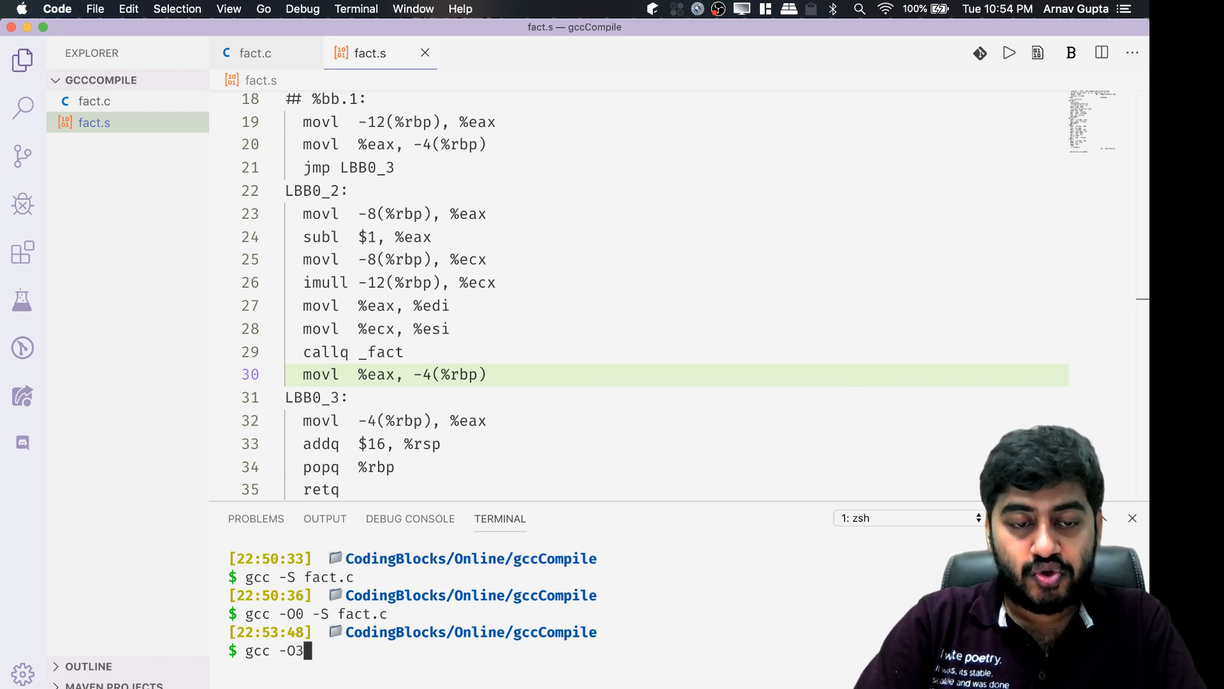
type("-S")
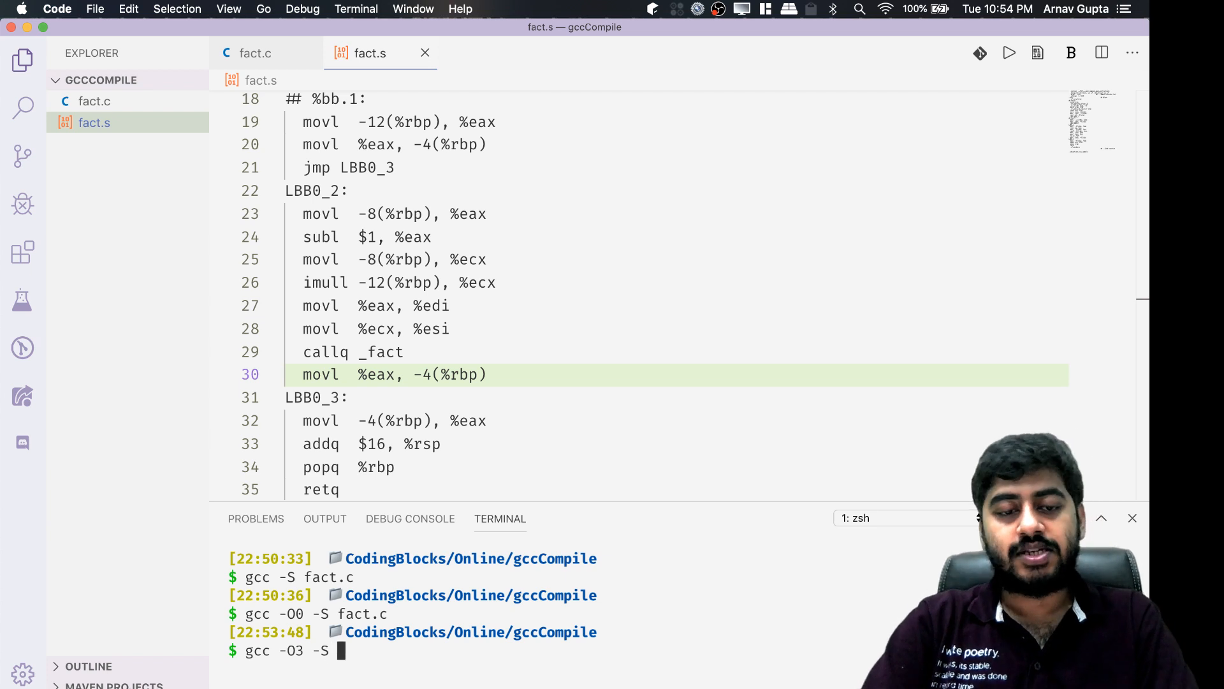
key("Return")
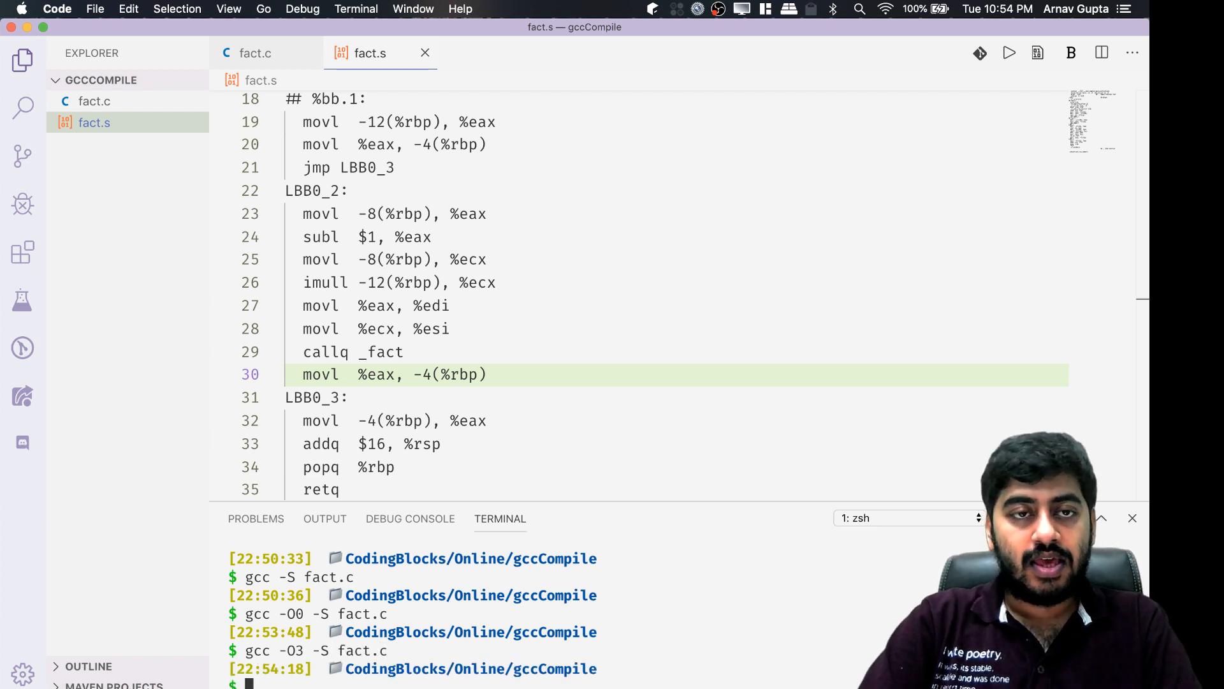
Scroll through the optimised fact.s assembly checking where _fact appears.
scroll("up", 3)
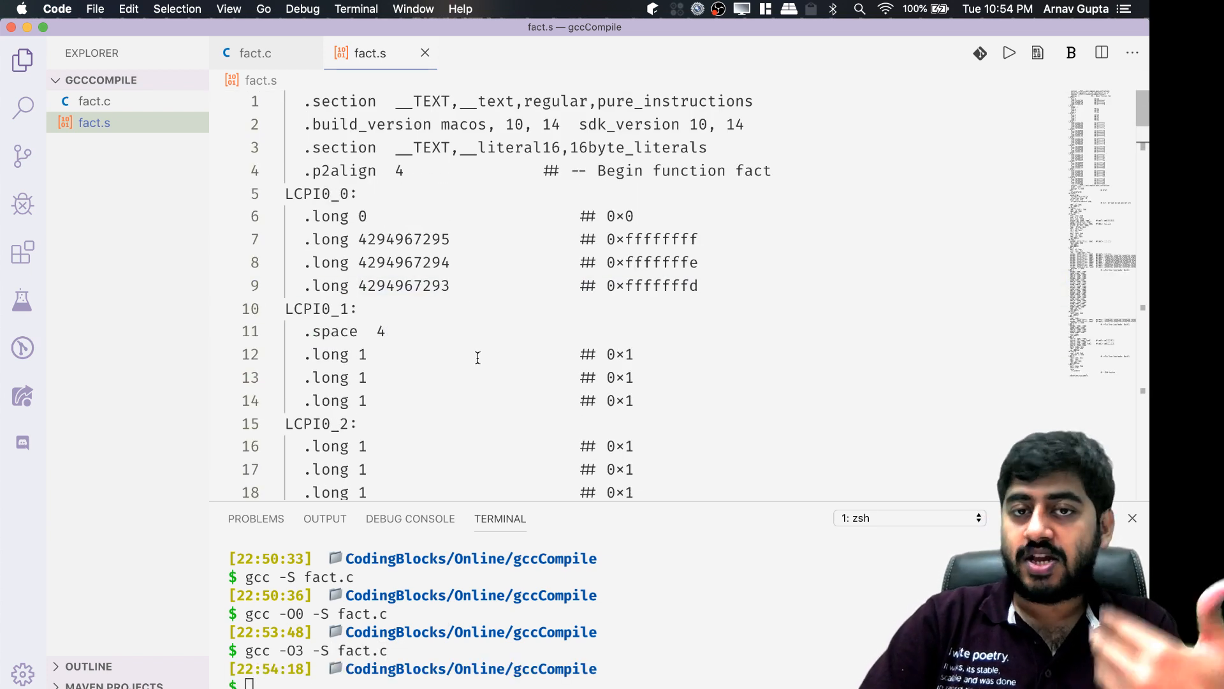
scroll("down", 3)
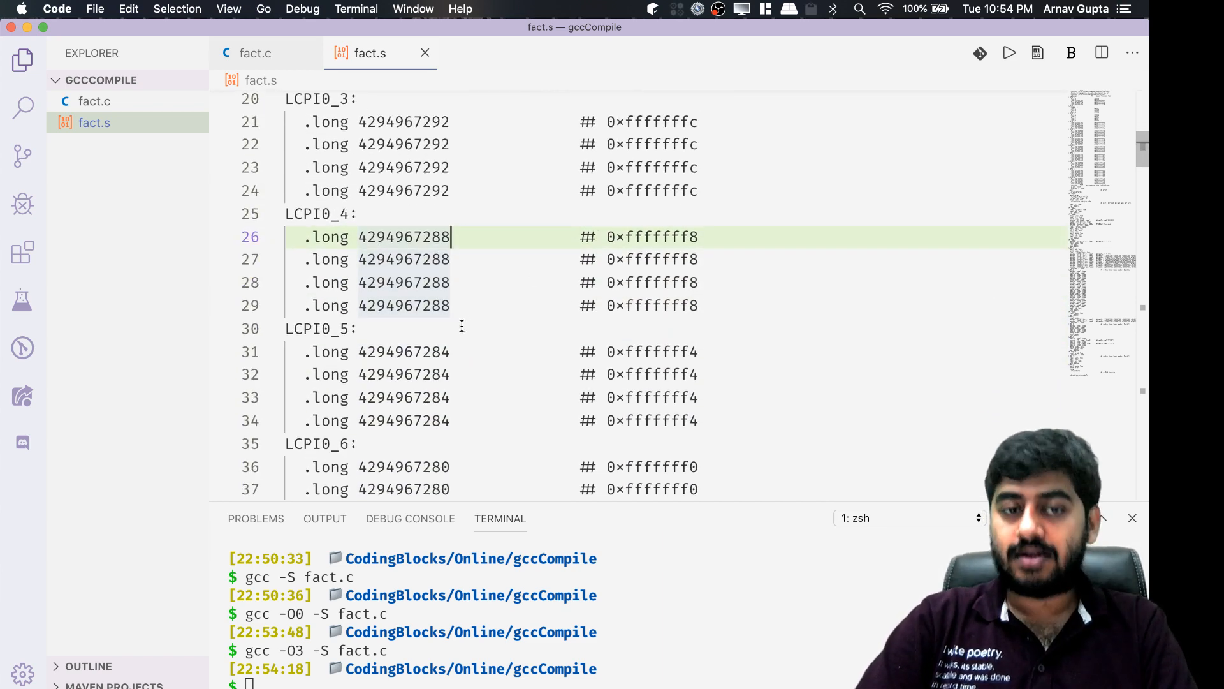
scroll("down", 3)
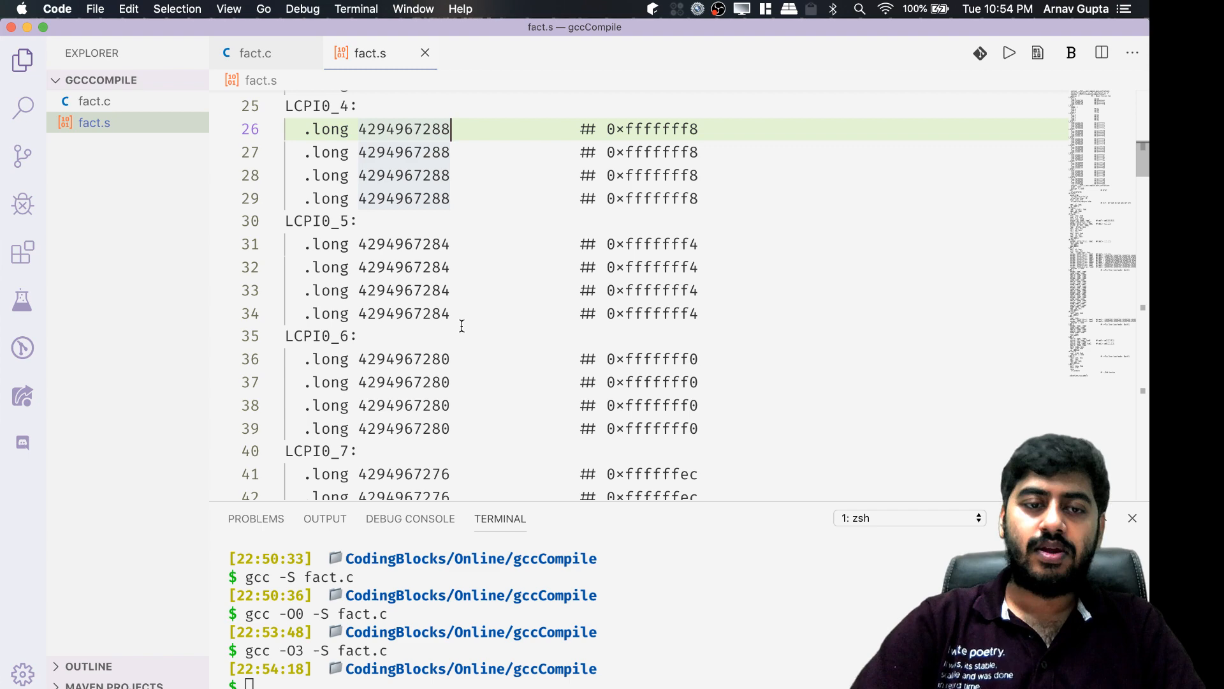
scroll("down", 3)
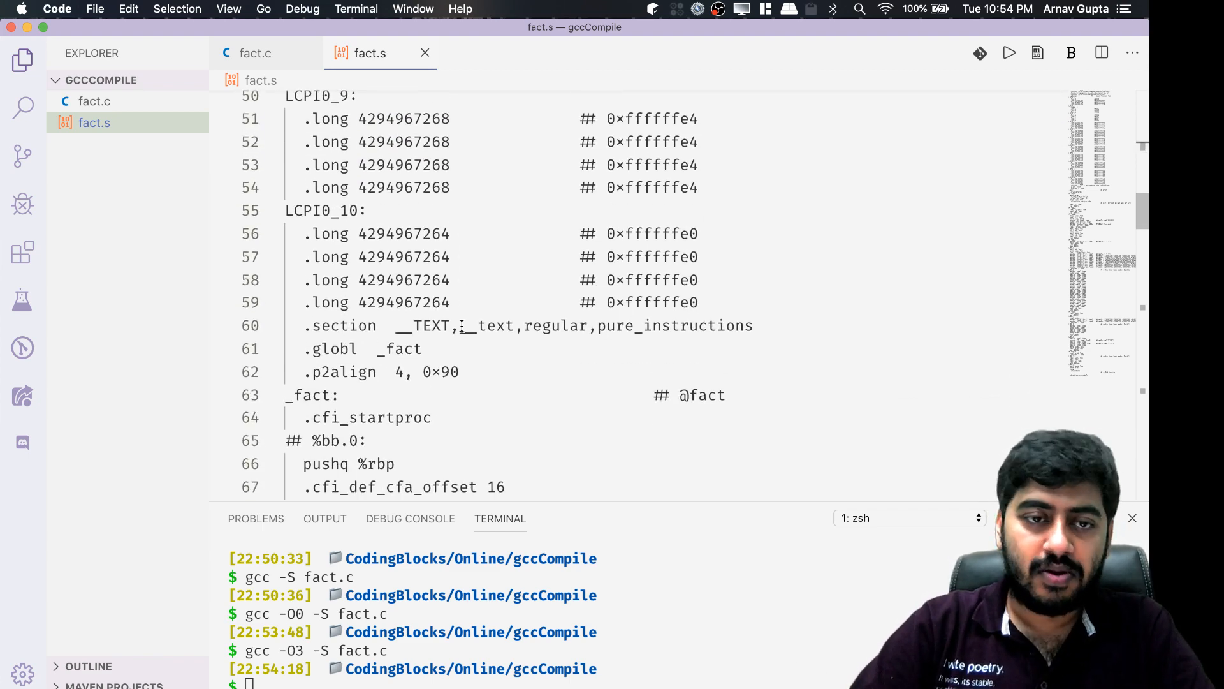
scroll("down", 3)
type("_fact")
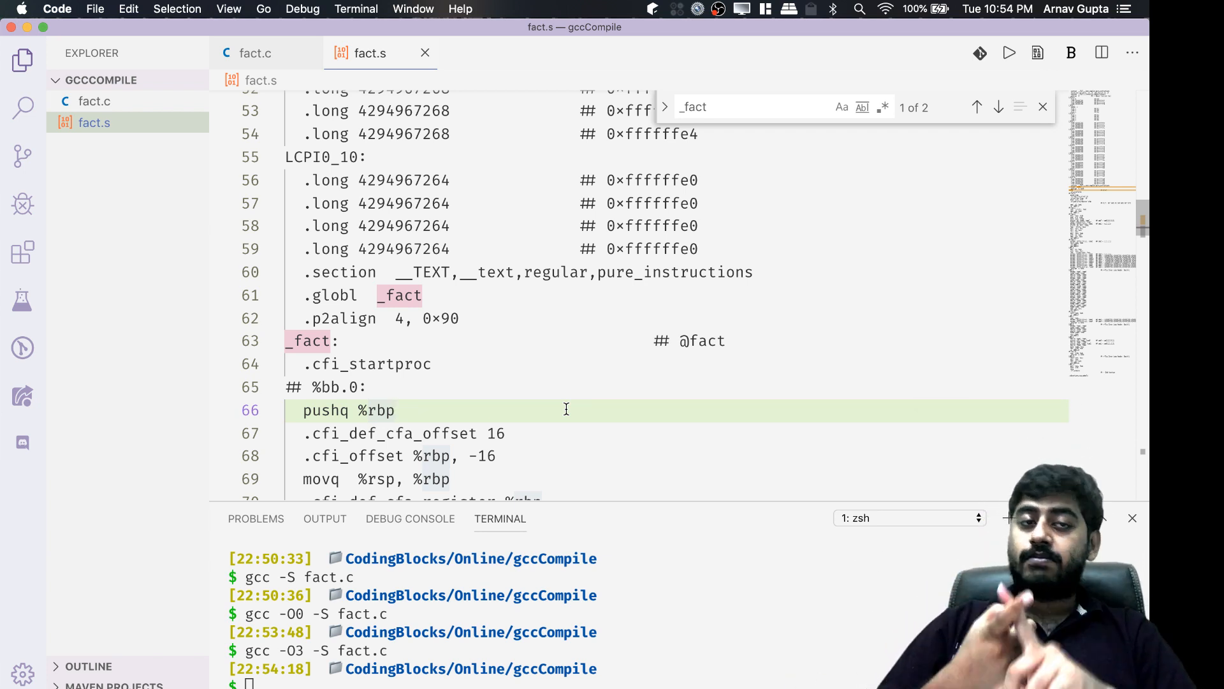
Switch to fact.c and highlight the fact function and its recursive call.
left_click(254, 53)
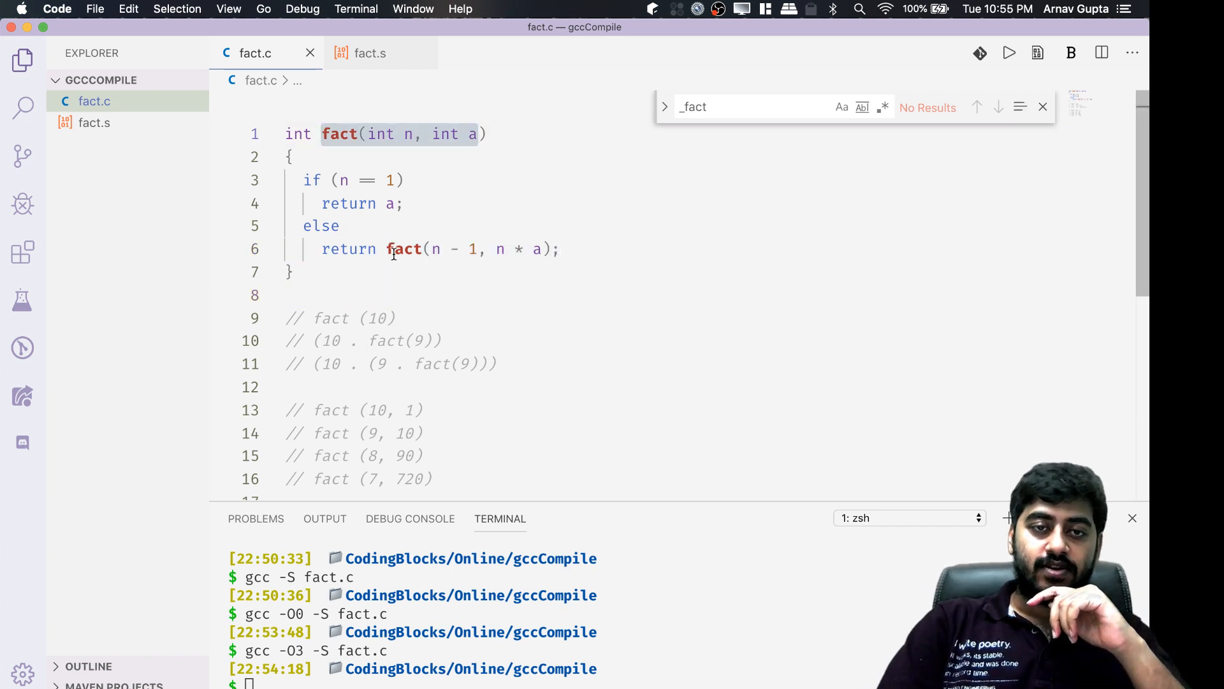
double_click(403, 248)
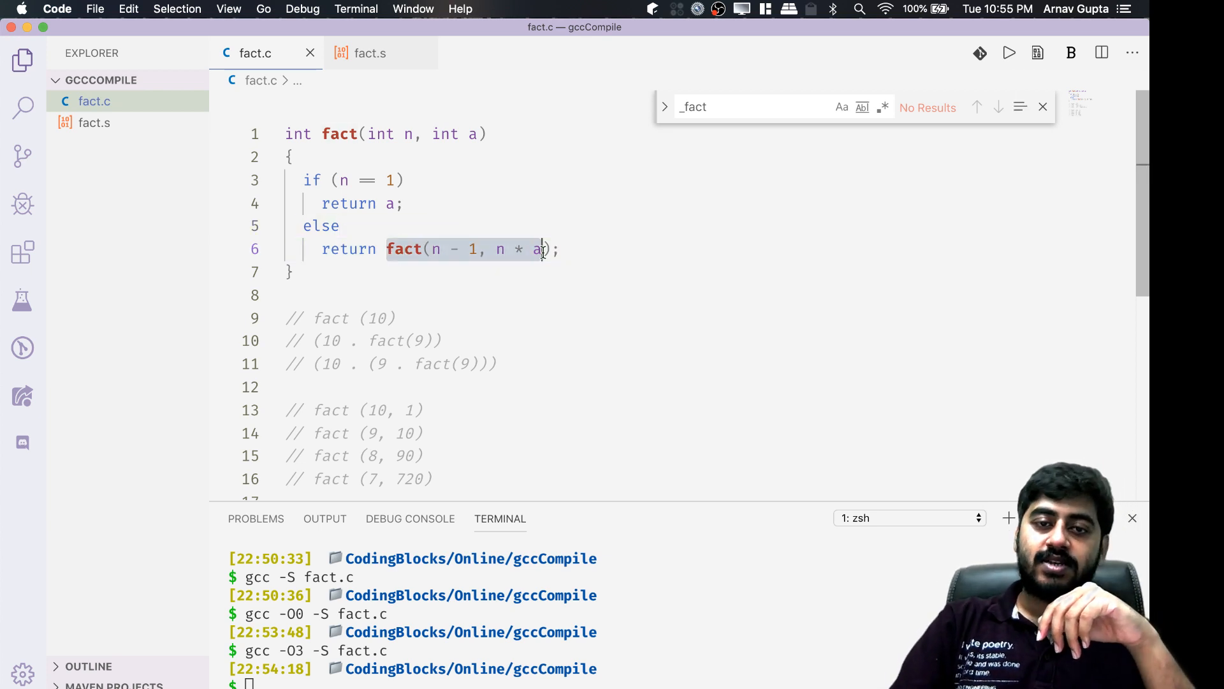
left_click(489, 134)
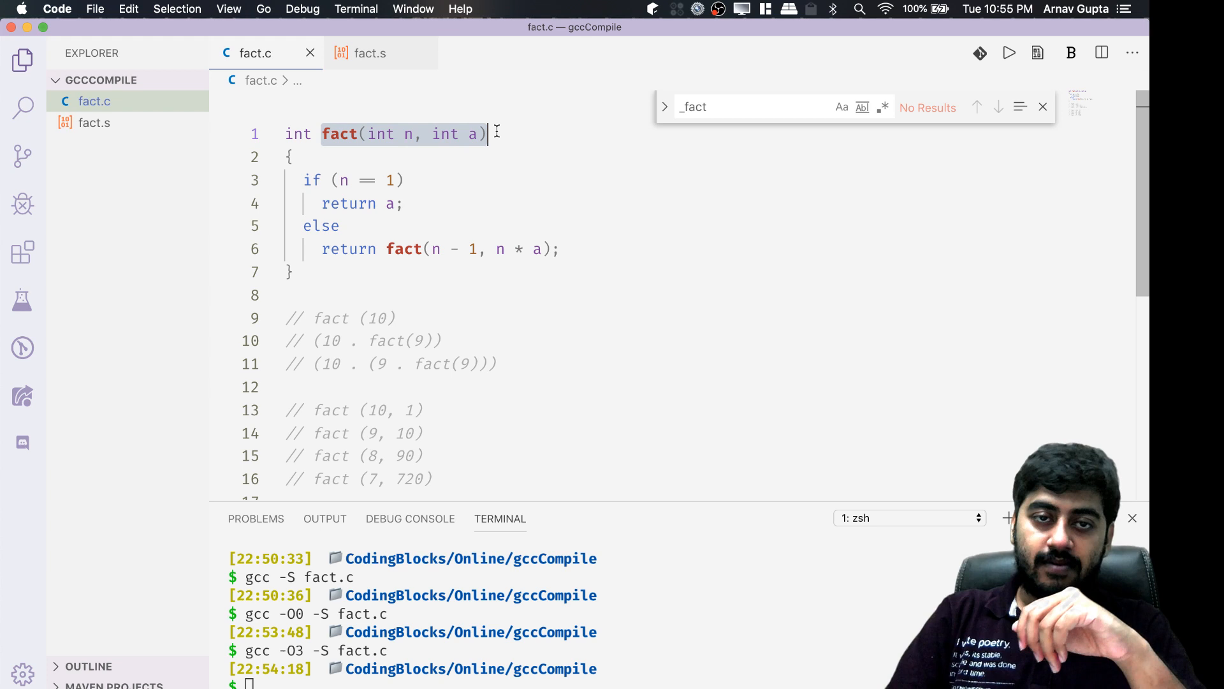